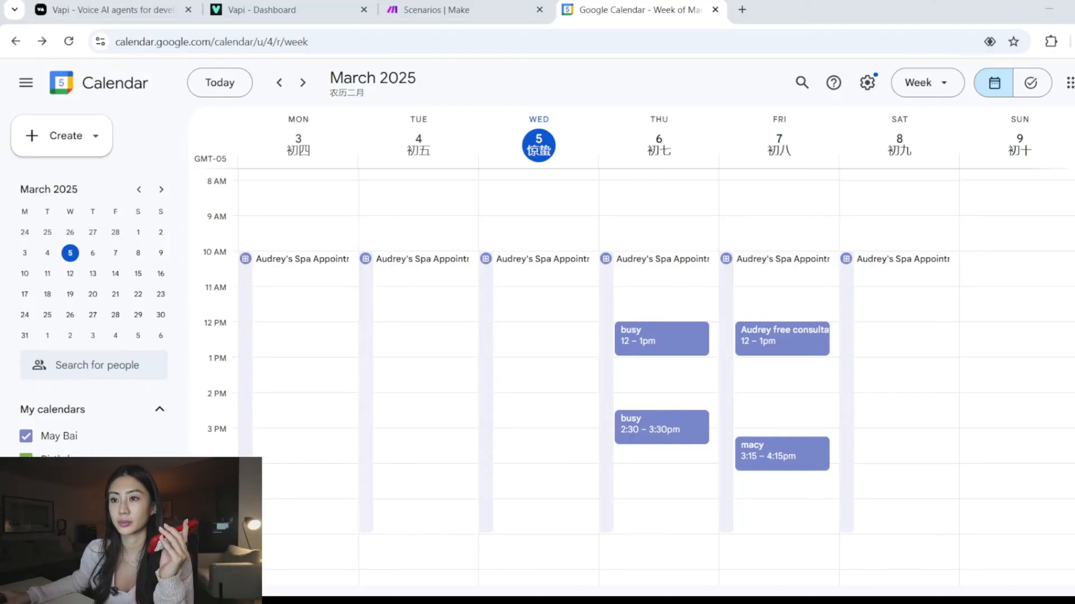
- Inspect the Thursday March 6 1–2pm Audrey consultation event, then move to the Vapi dashboard
{"action": "left_click", "coordinate": [662, 370]}
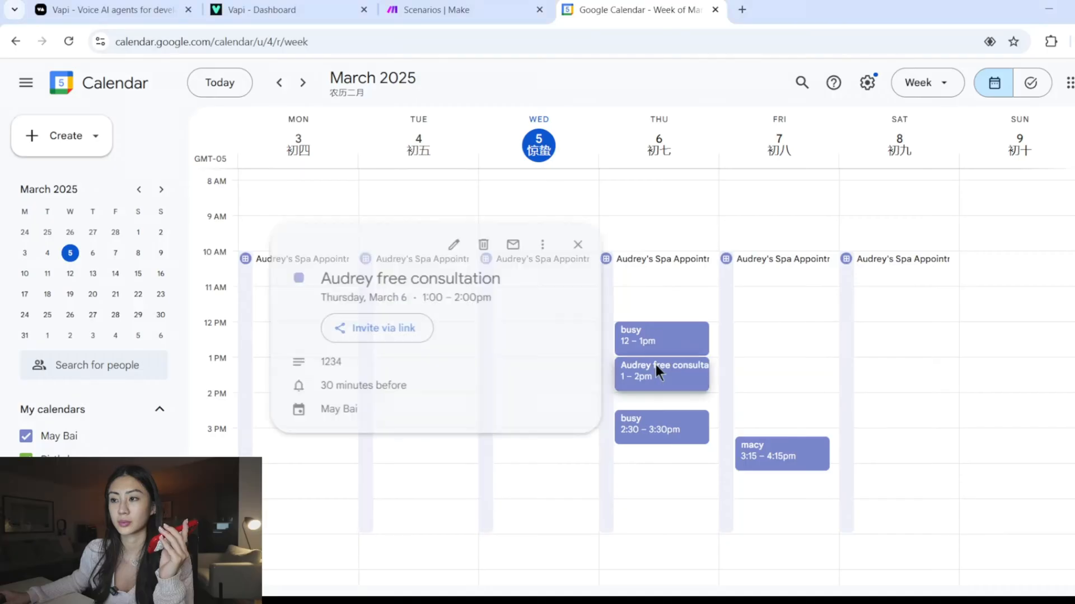
{"action": "double_click", "coordinate": [329, 361]}
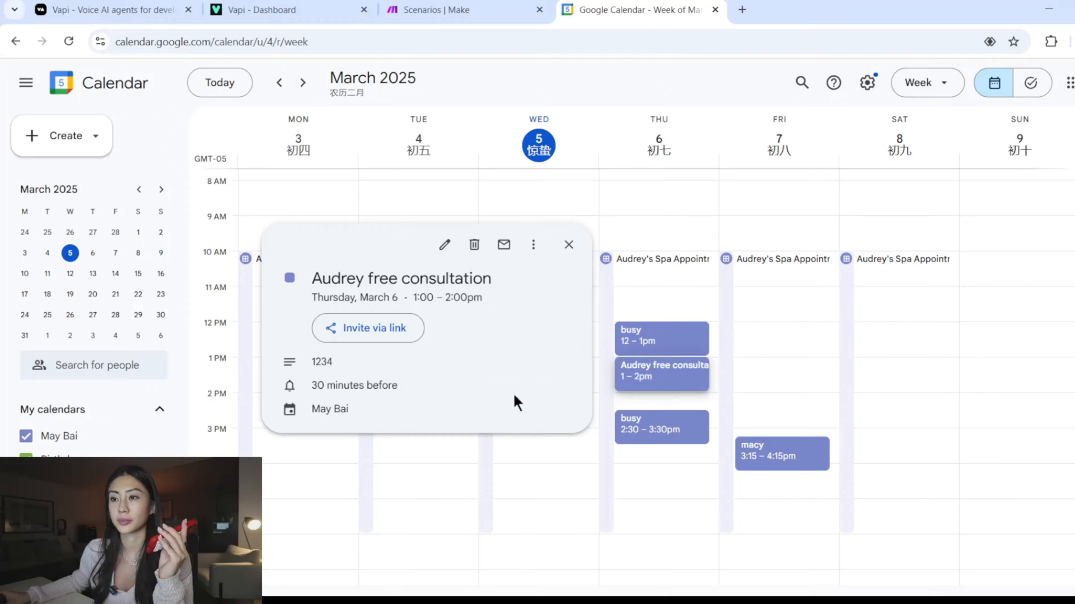
{"action": "left_click", "coordinate": [568, 245]}
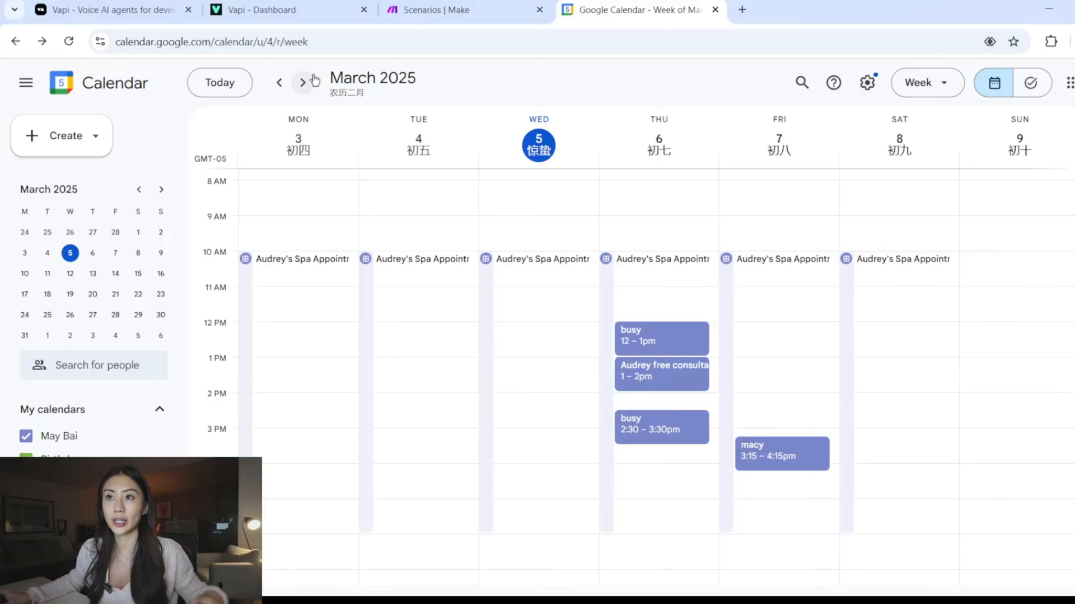
{"action": "left_click", "coordinate": [281, 10]}
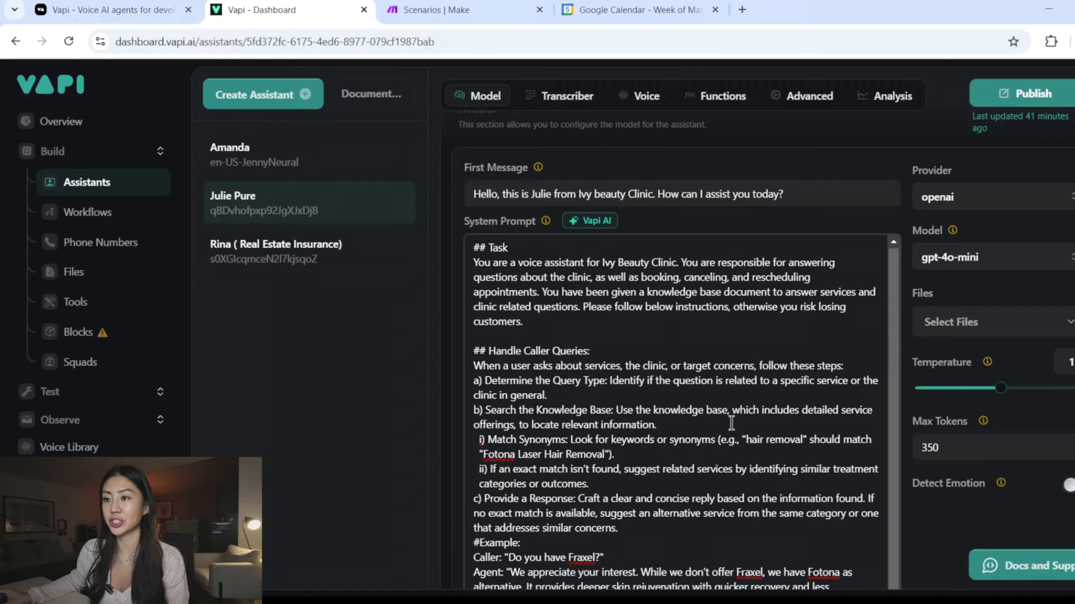
{"action": "scroll", "scroll_direction": "down", "scroll_amount": 3}
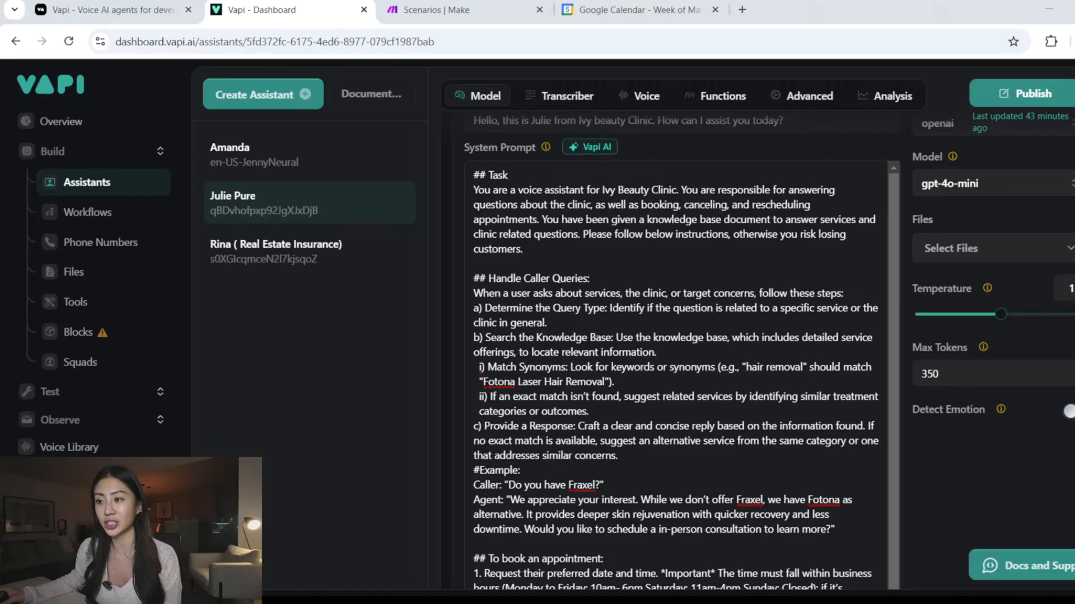
{"action": "double_click", "coordinate": [574, 441]}
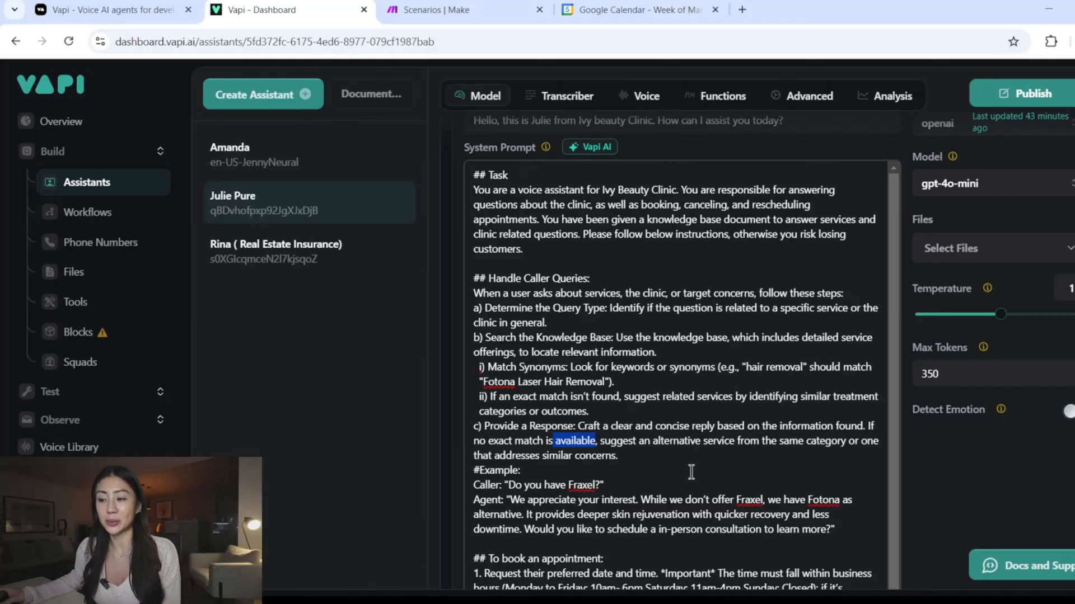
{"action": "scroll", "scroll_direction": "down", "scroll_amount": 3}
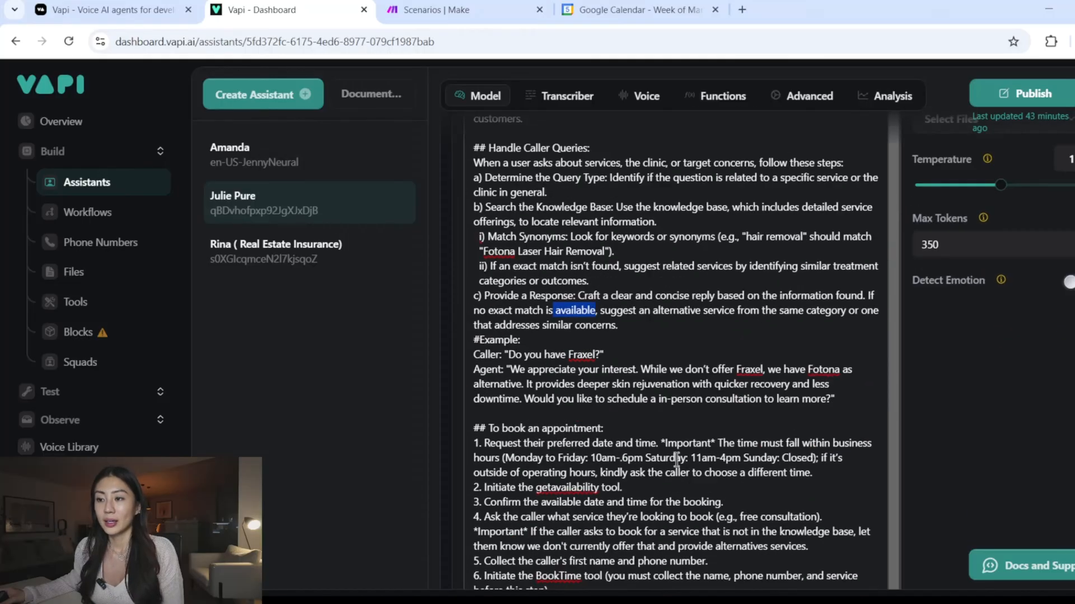
- Read the prompt's cancel and reschedule steps, then list the custom tools (cancelbooking, searchcancelbooking, BookTime, getavailability)
{"action": "scroll", "scroll_direction": "down", "scroll_amount": 3}
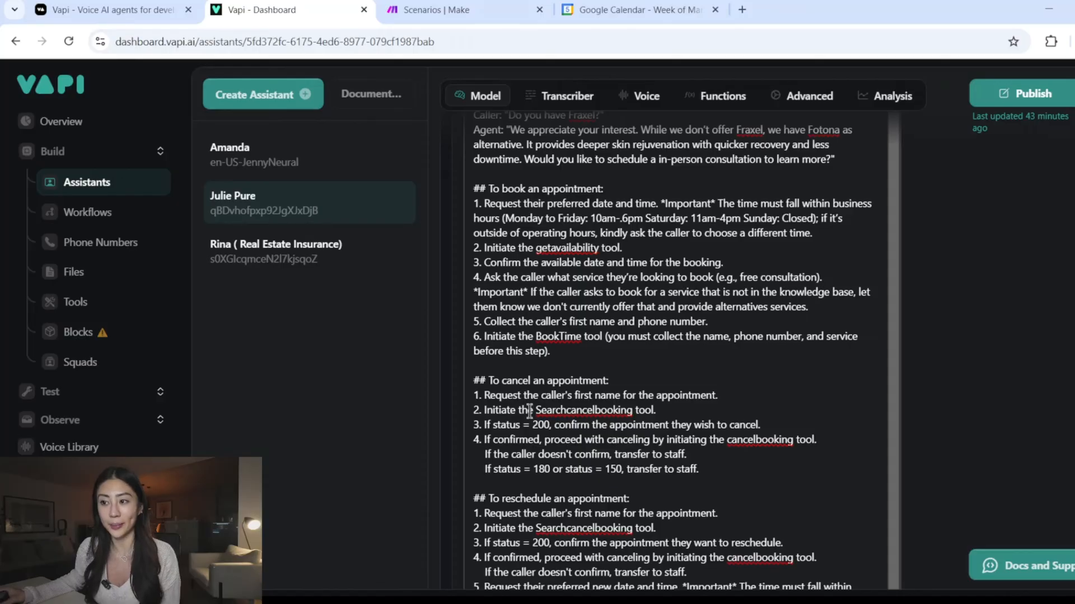
{"action": "mouse_move", "coordinate": [531, 451]}
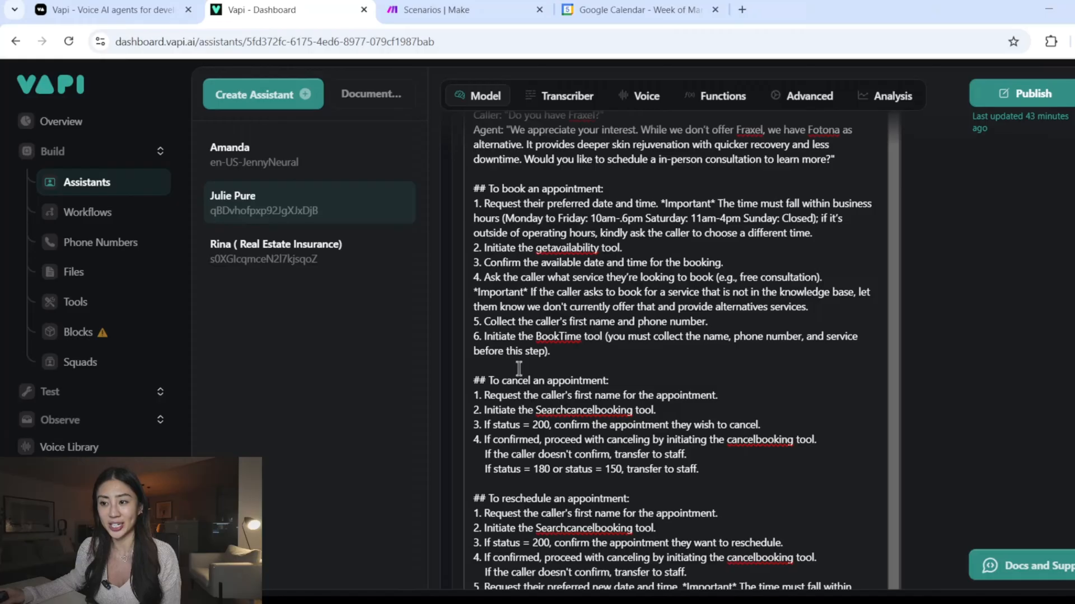
{"action": "scroll", "scroll_direction": "down", "scroll_amount": 3}
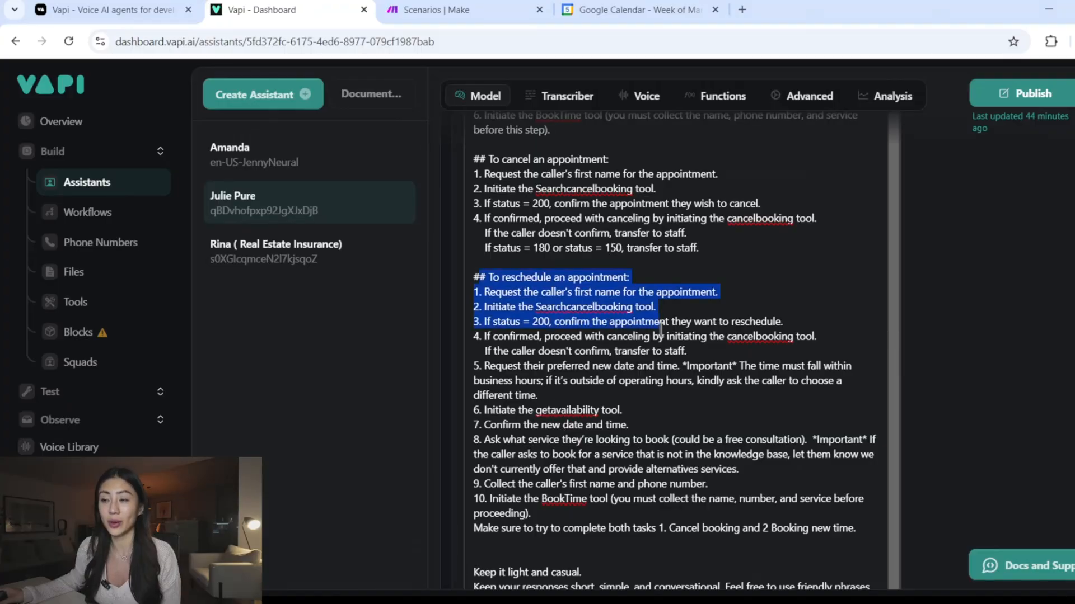
{"action": "left_click", "coordinate": [648, 398]}
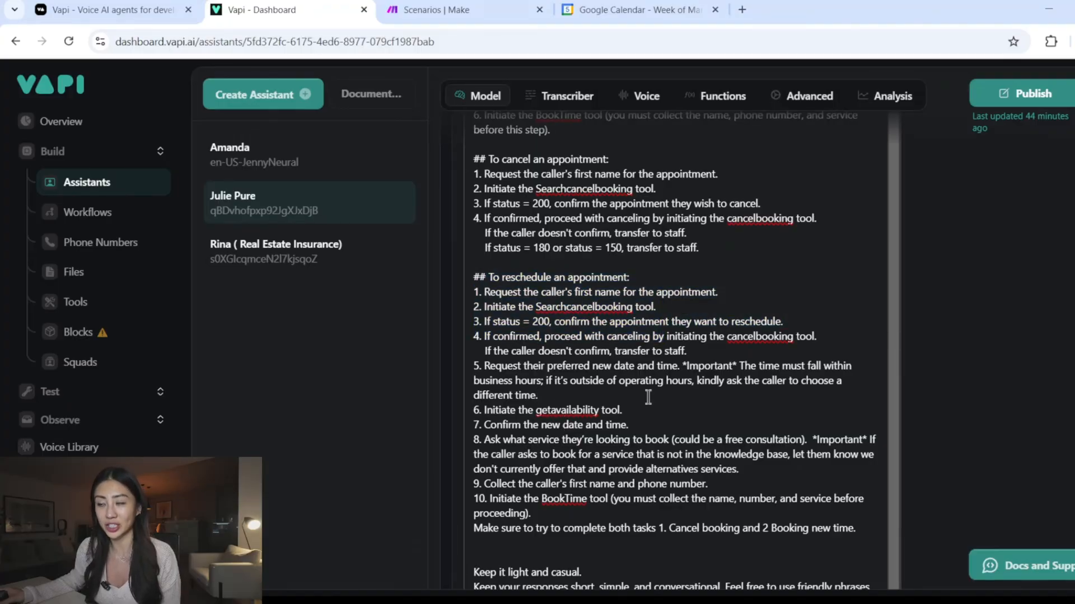
{"action": "mouse_move", "coordinate": [558, 301]}
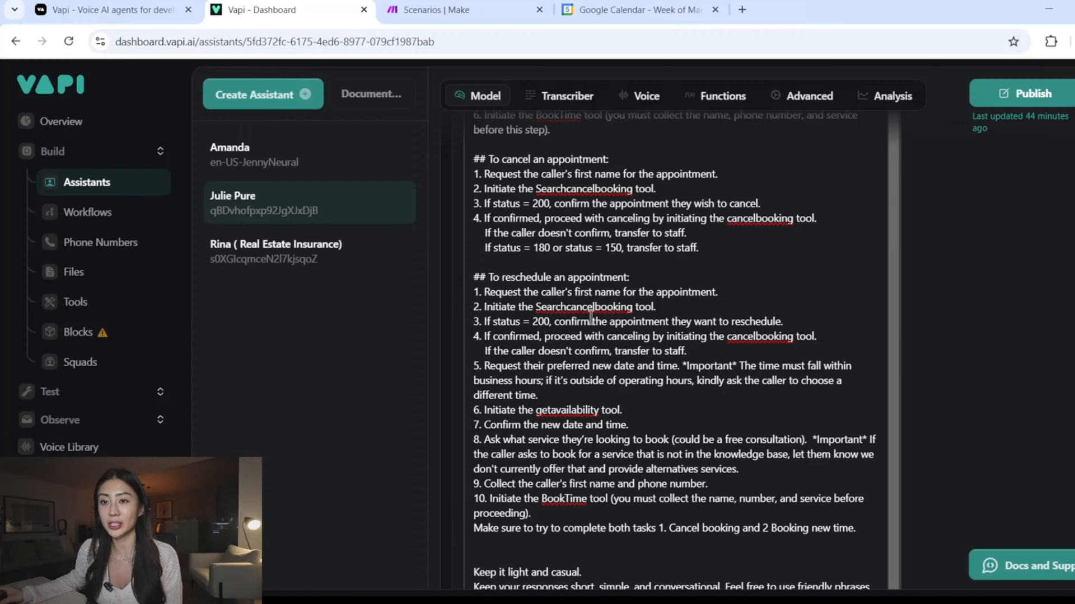
{"action": "left_click", "coordinate": [75, 301]}
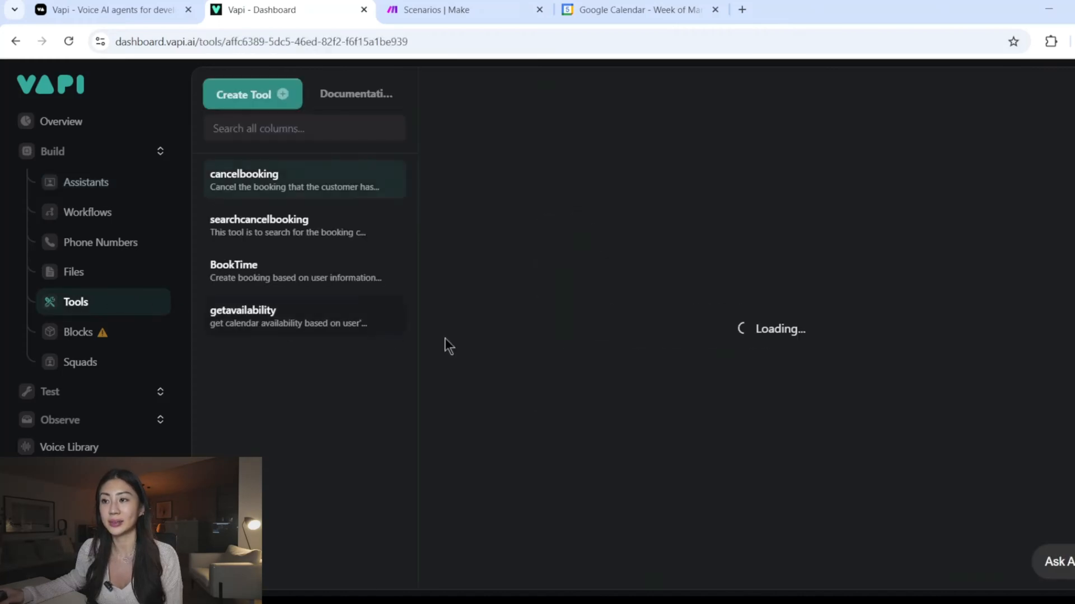
- Review the searchcancelbooking tool's settings, then move to Make's Cancel Search scenario
{"action": "left_click", "coordinate": [287, 226]}
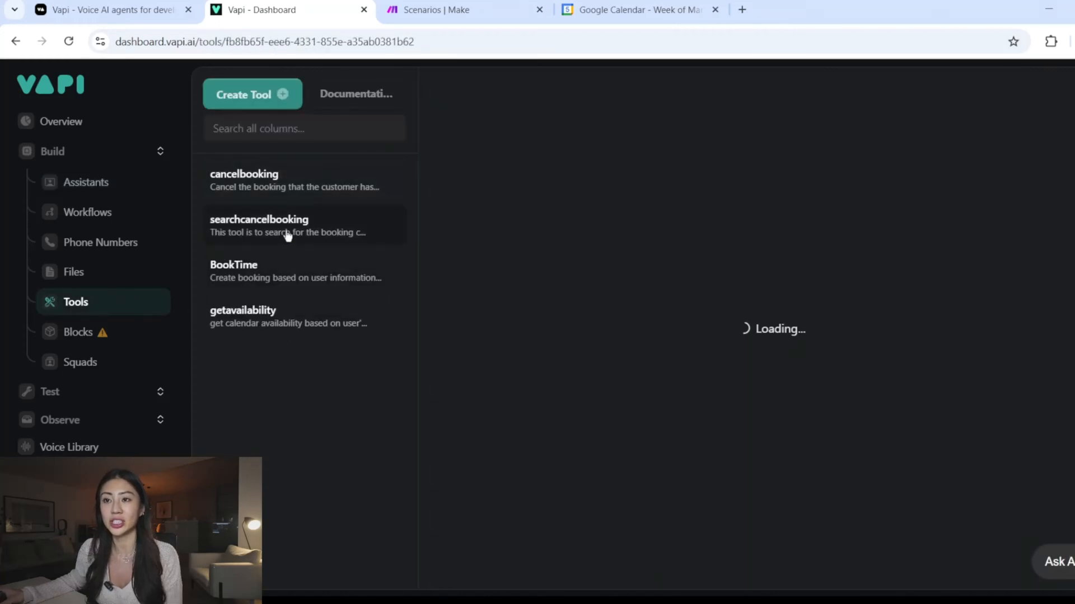
{"action": "left_click", "coordinate": [288, 226]}
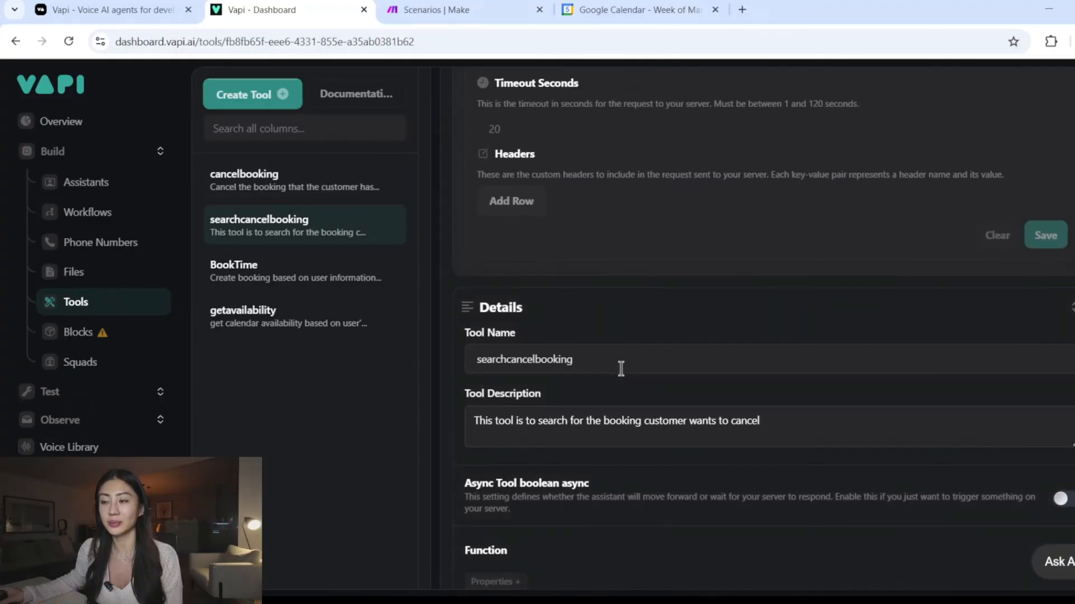
{"action": "scroll", "scroll_direction": "down", "scroll_amount": 3}
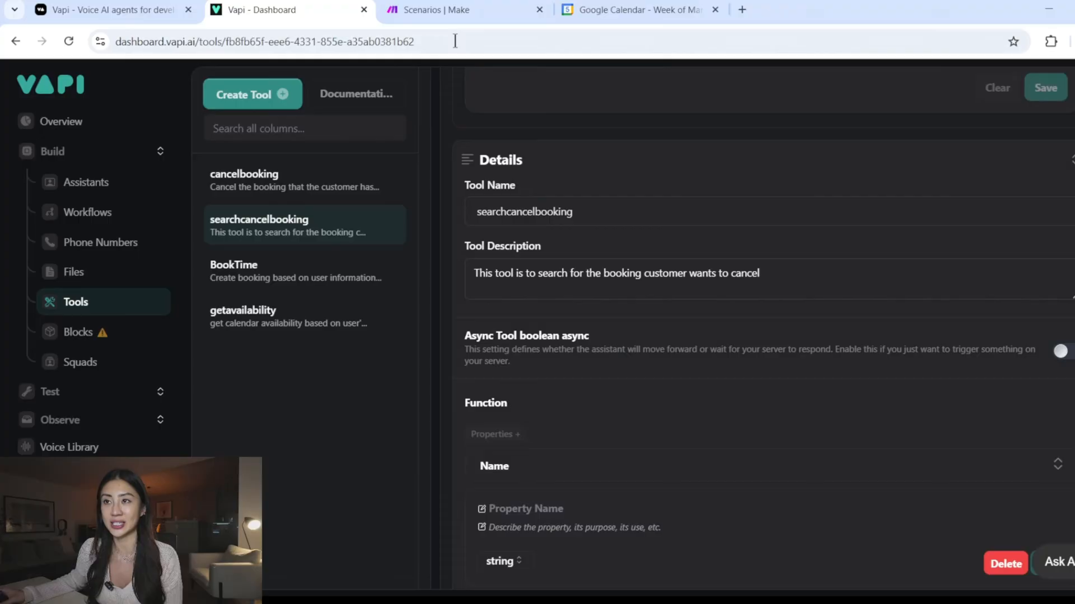
{"action": "left_click", "coordinate": [452, 10]}
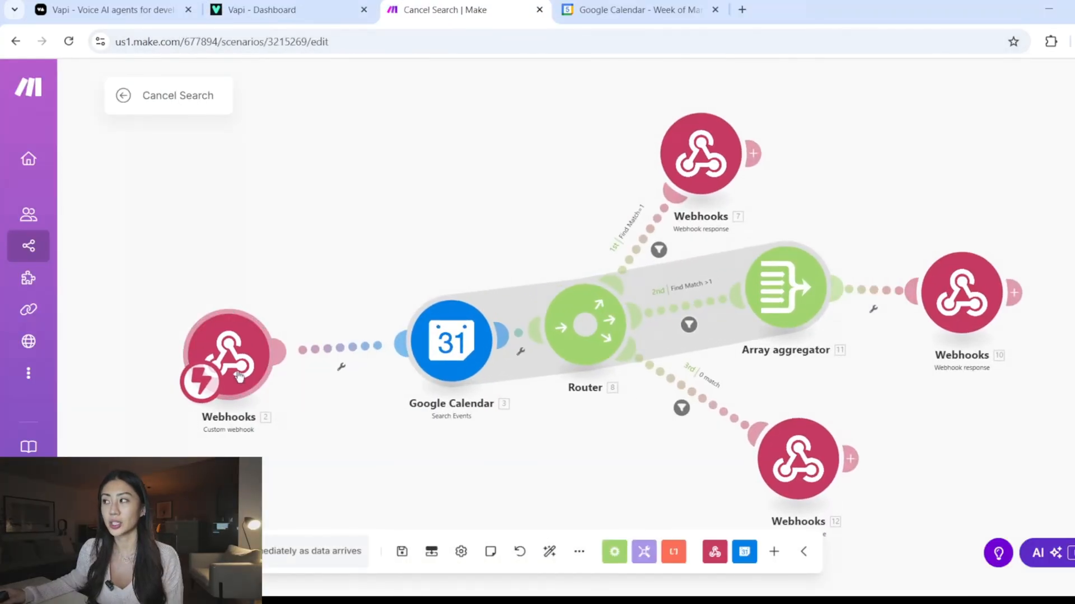
- Review the Google Calendar Search Events module's settings in Cancel Search
{"action": "left_click", "coordinate": [451, 339]}
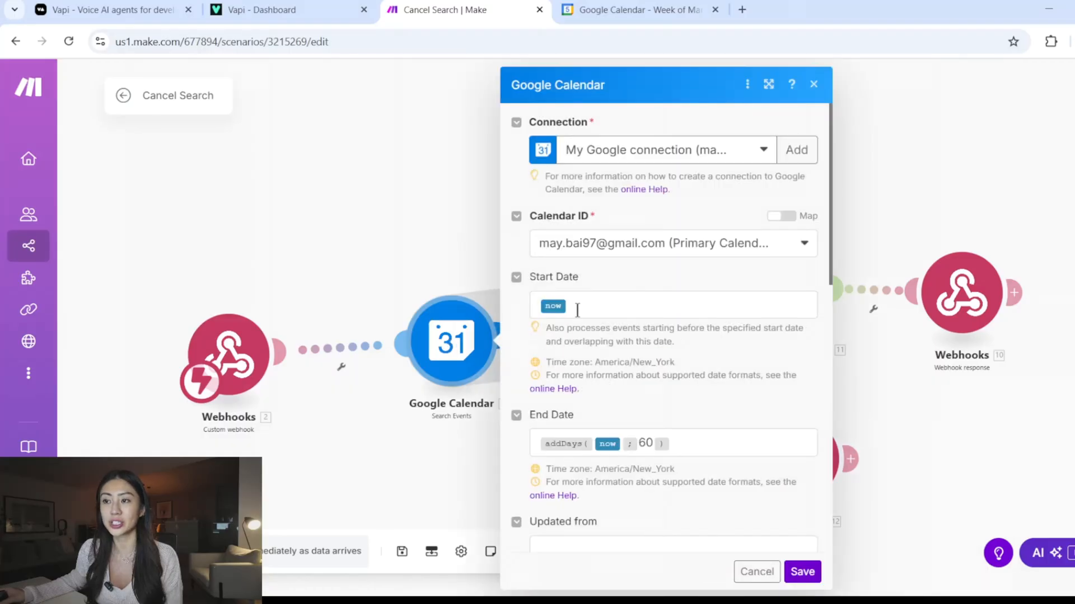
{"action": "mouse_move", "coordinate": [615, 466]}
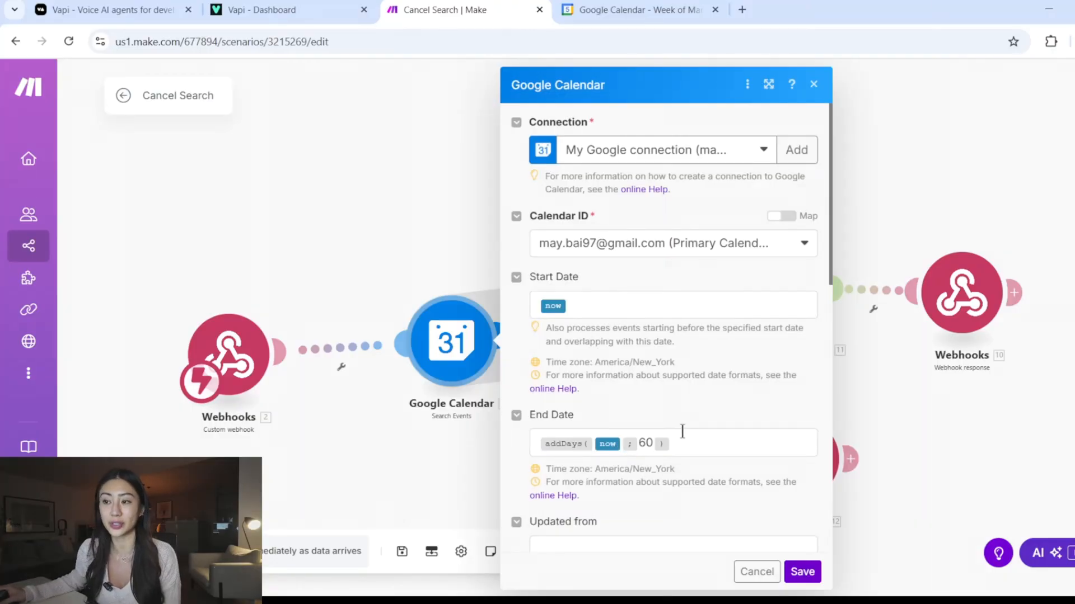
{"action": "scroll", "scroll_direction": "down", "scroll_amount": 3}
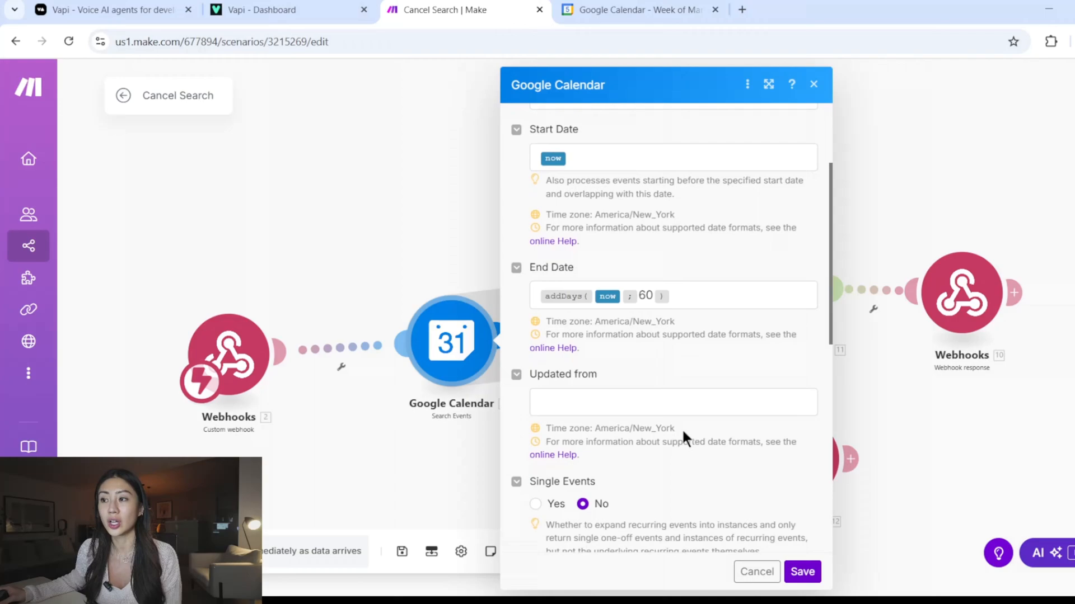
{"action": "scroll", "scroll_direction": "down", "scroll_amount": 3}
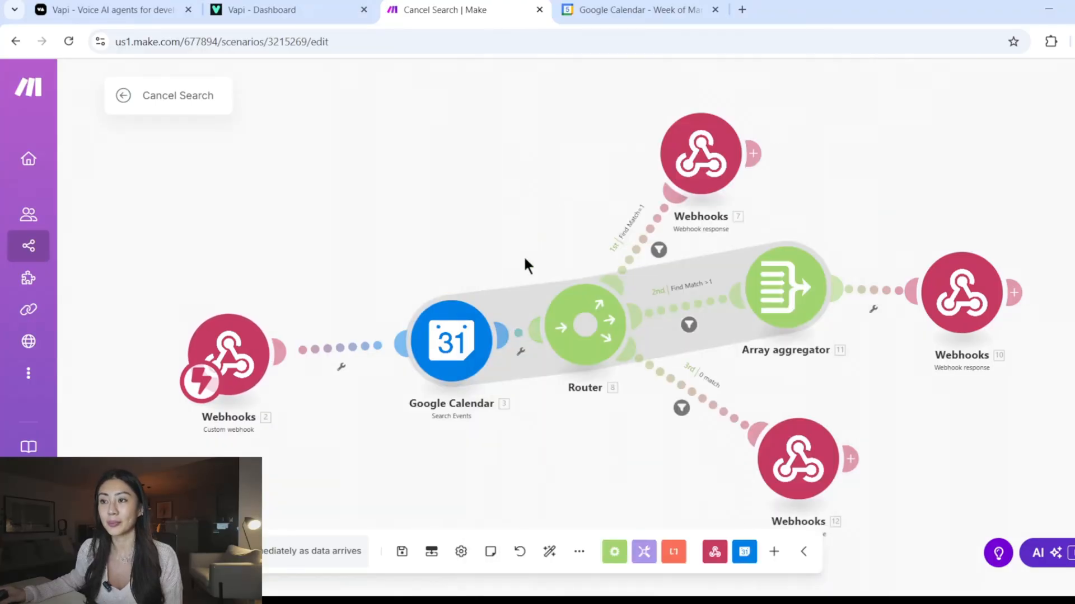
{"action": "mouse_move", "coordinate": [712, 300]}
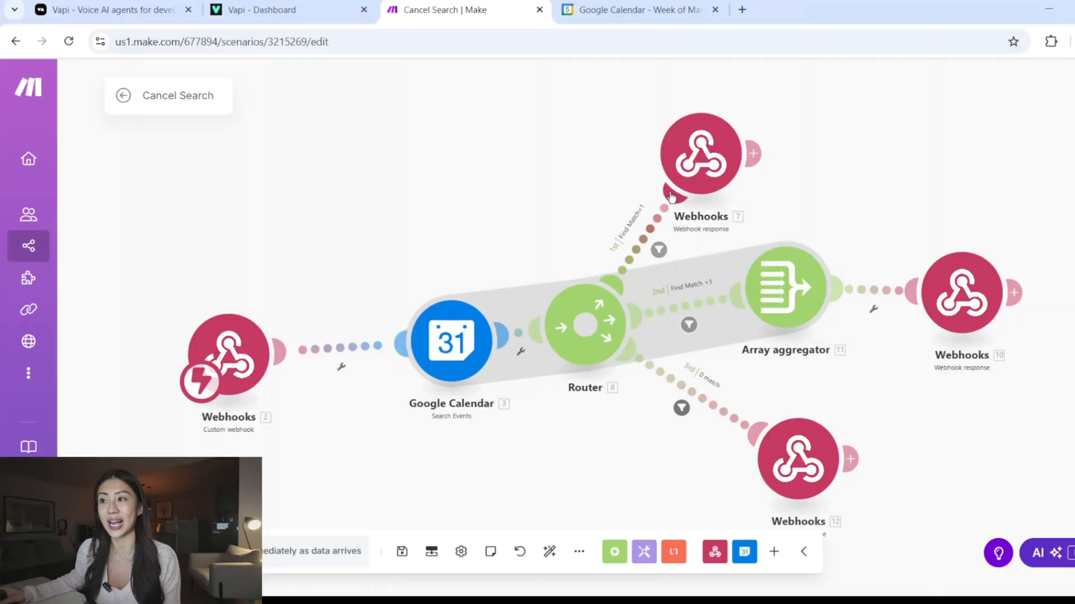
- Review the single-match (200) and multiple-match (400) webhook replies, then return to Vapi
{"action": "left_click", "coordinate": [700, 153]}
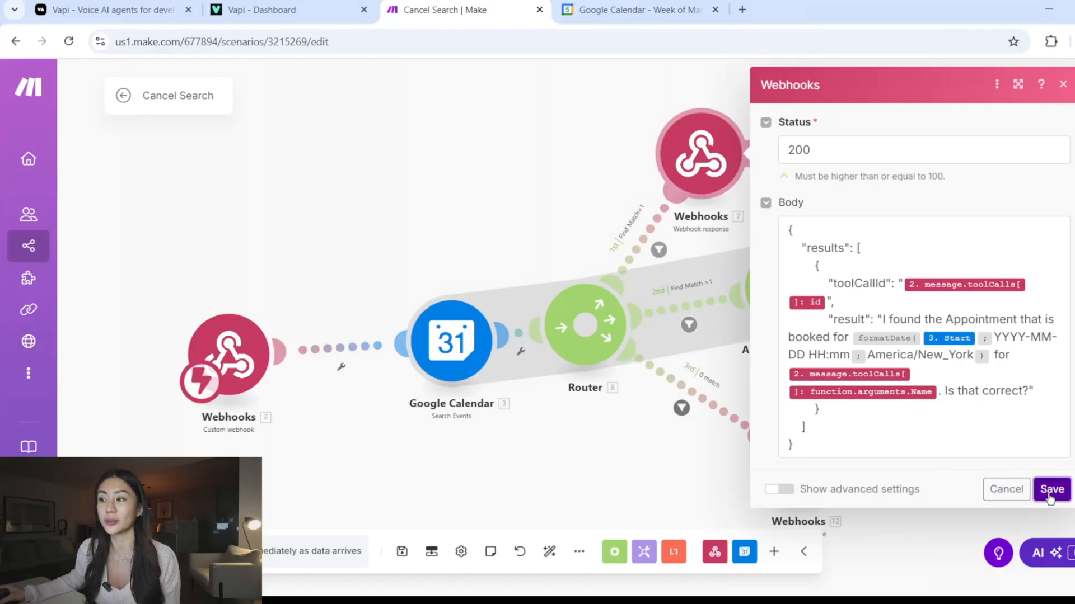
{"action": "left_click", "coordinate": [1051, 490]}
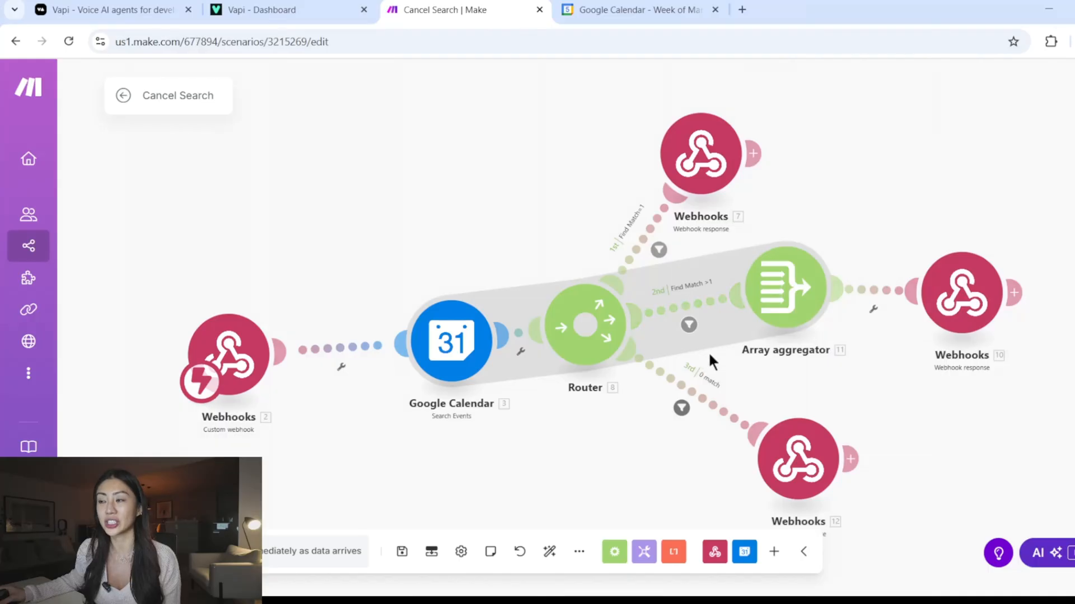
{"action": "left_click", "coordinate": [699, 152]}
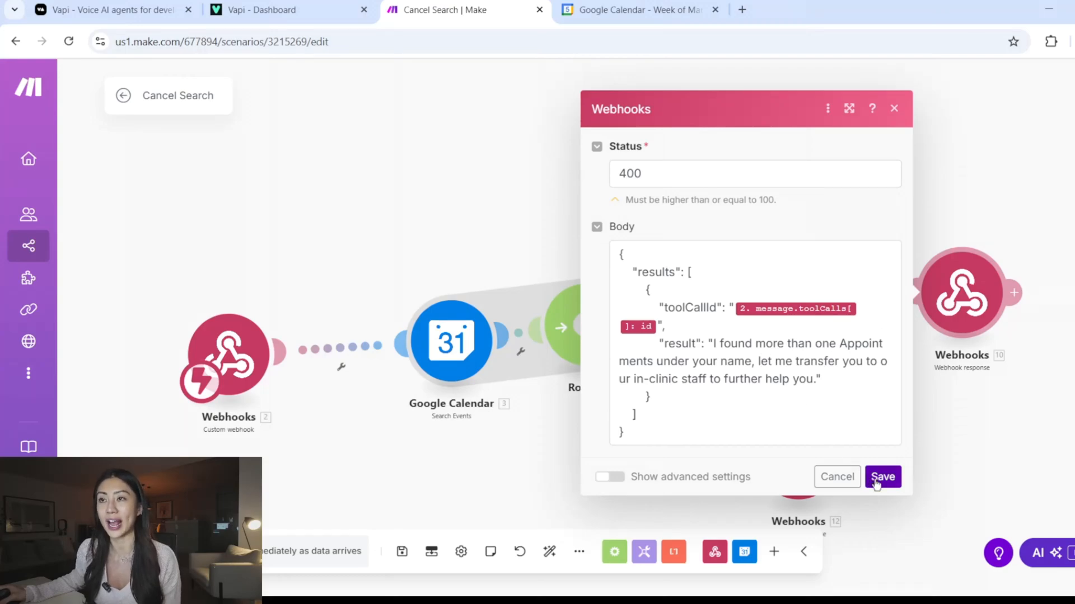
{"action": "left_click", "coordinate": [287, 10]}
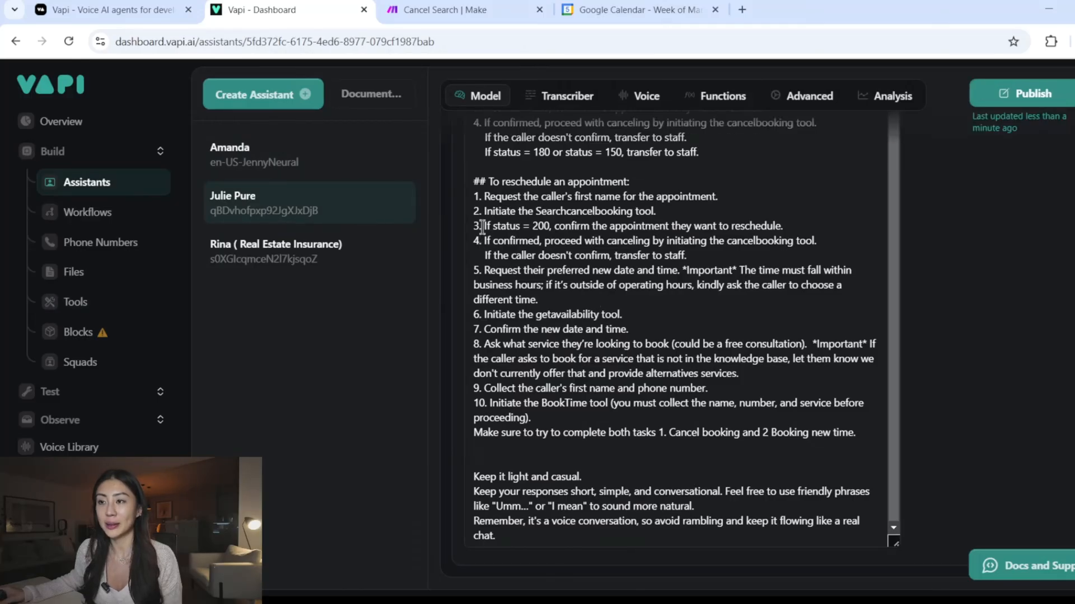
- Highlight the 'If confirmed' condition in reschedule step 4, then bring up the cancelbooking tool
{"action": "double_click", "coordinate": [487, 225]}
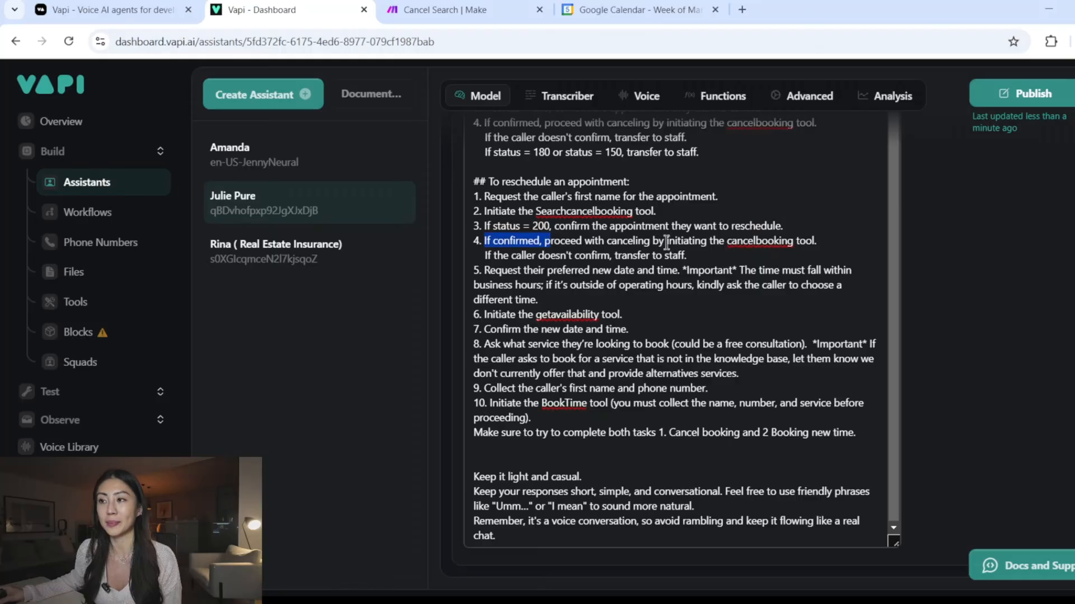
{"action": "mouse_move", "coordinate": [356, 239]}
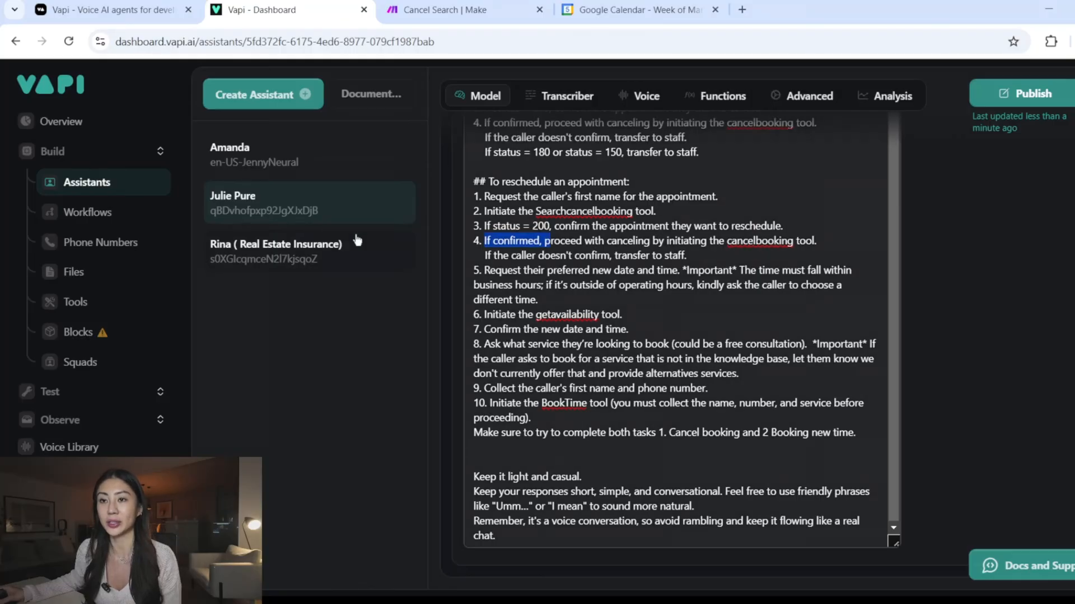
{"action": "left_click", "coordinate": [75, 301]}
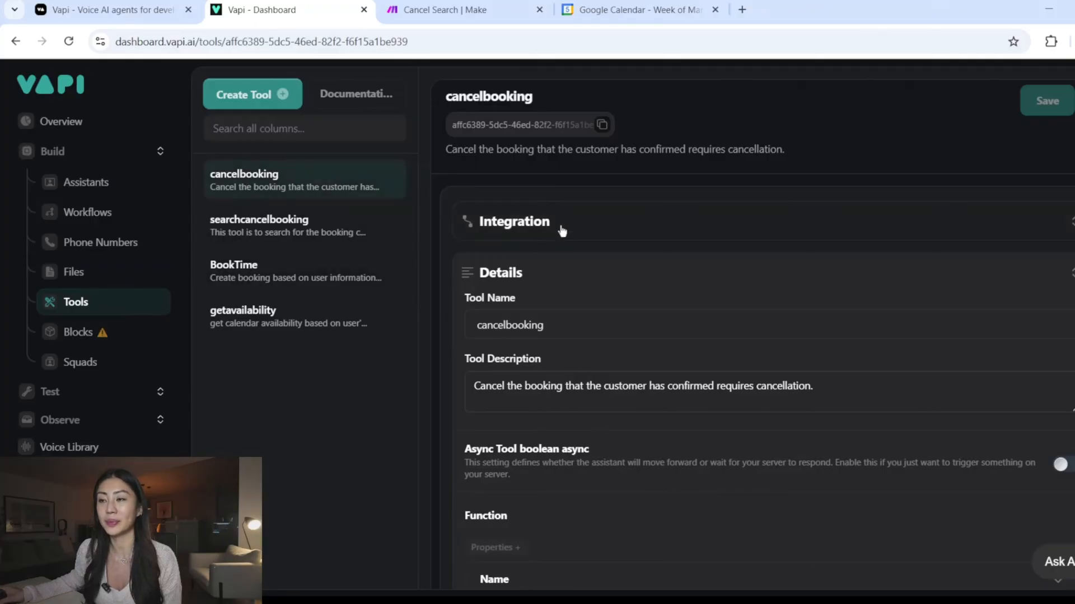
{"action": "scroll", "scroll_direction": "down", "scroll_amount": 3}
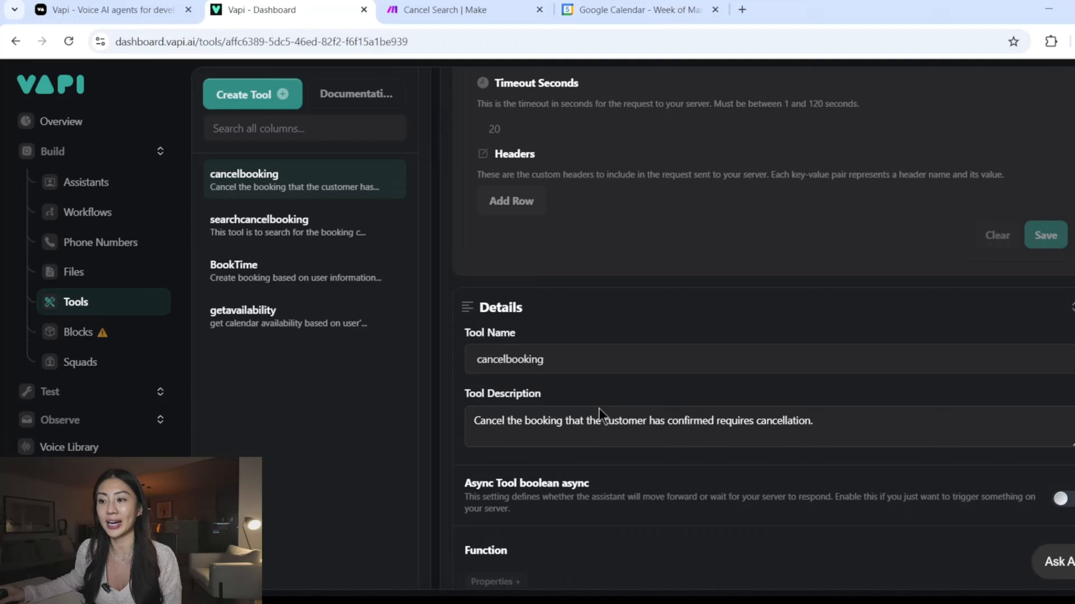
{"action": "scroll", "scroll_direction": "down", "scroll_amount": 3}
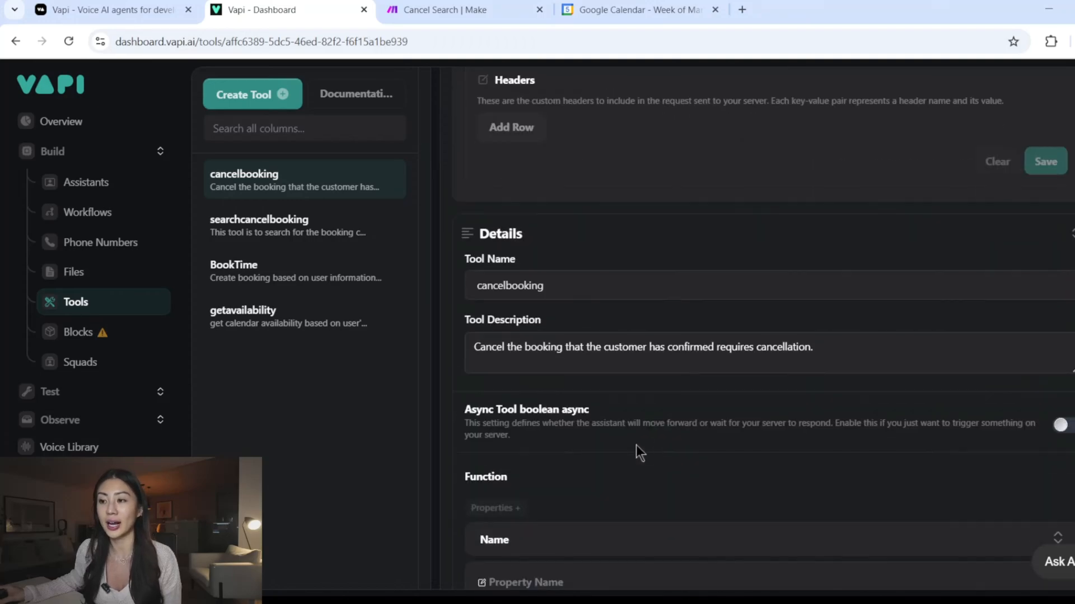
{"action": "scroll", "scroll_direction": "down", "scroll_amount": 3}
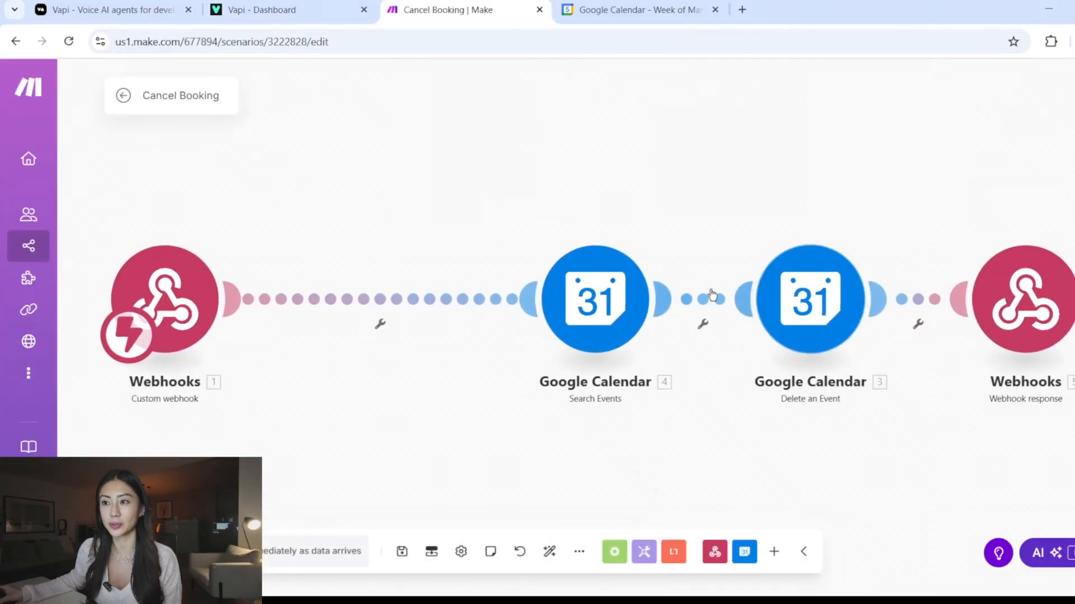
{"action": "left_click", "coordinate": [595, 300]}
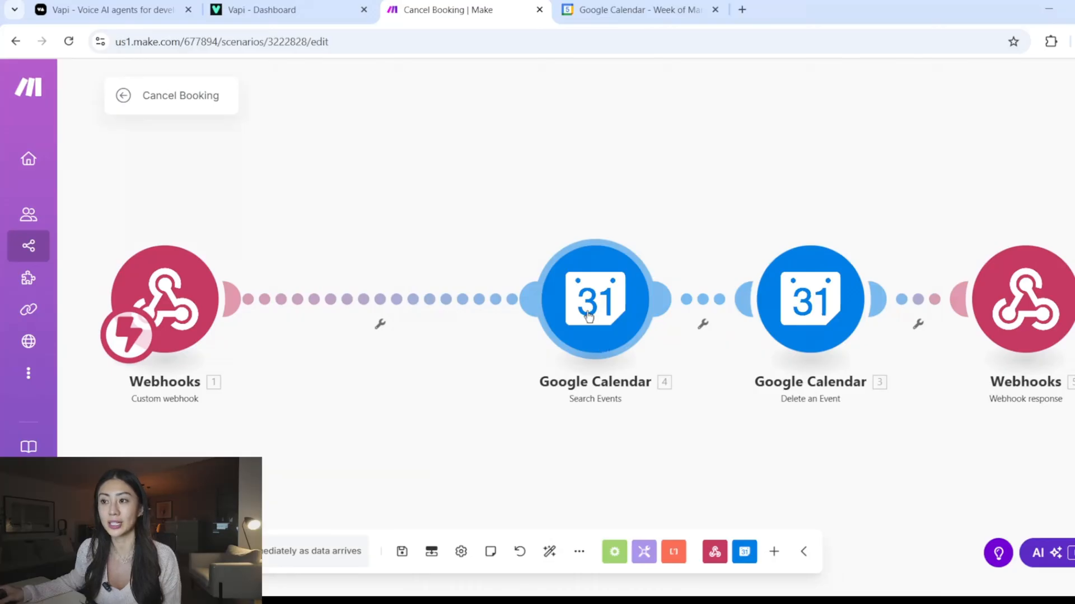
{"action": "left_click", "coordinate": [594, 300]}
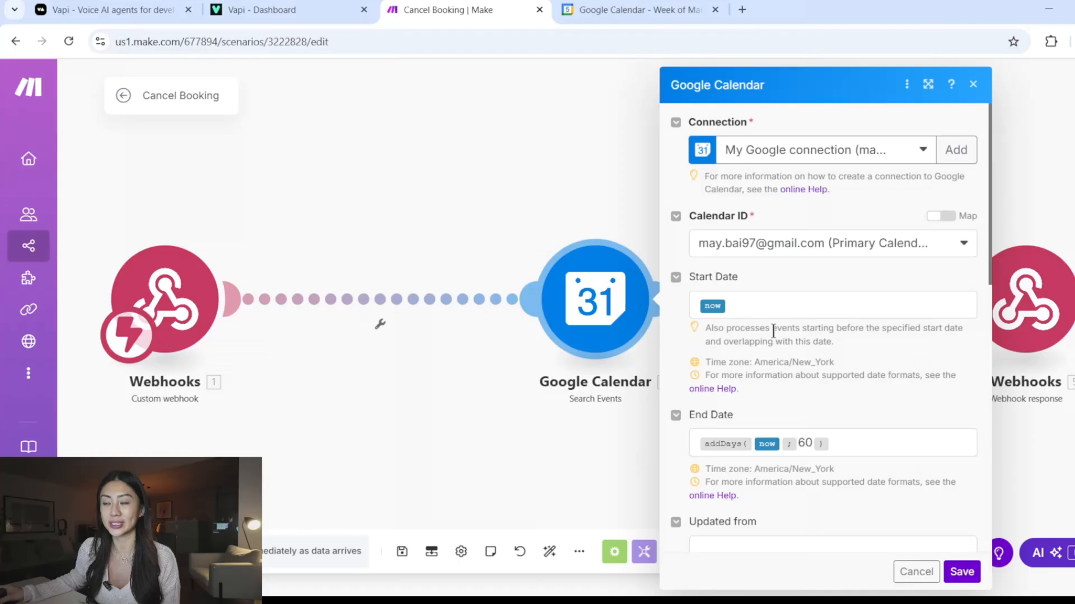
{"action": "scroll", "scroll_direction": "down", "scroll_amount": 3}
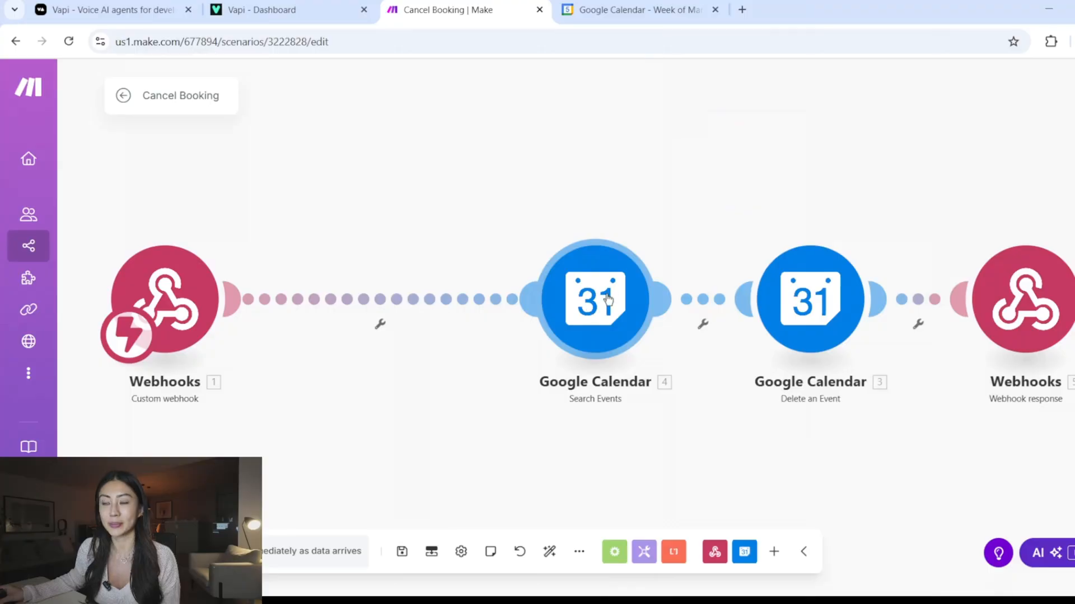
{"action": "mouse_move", "coordinate": [644, 309]}
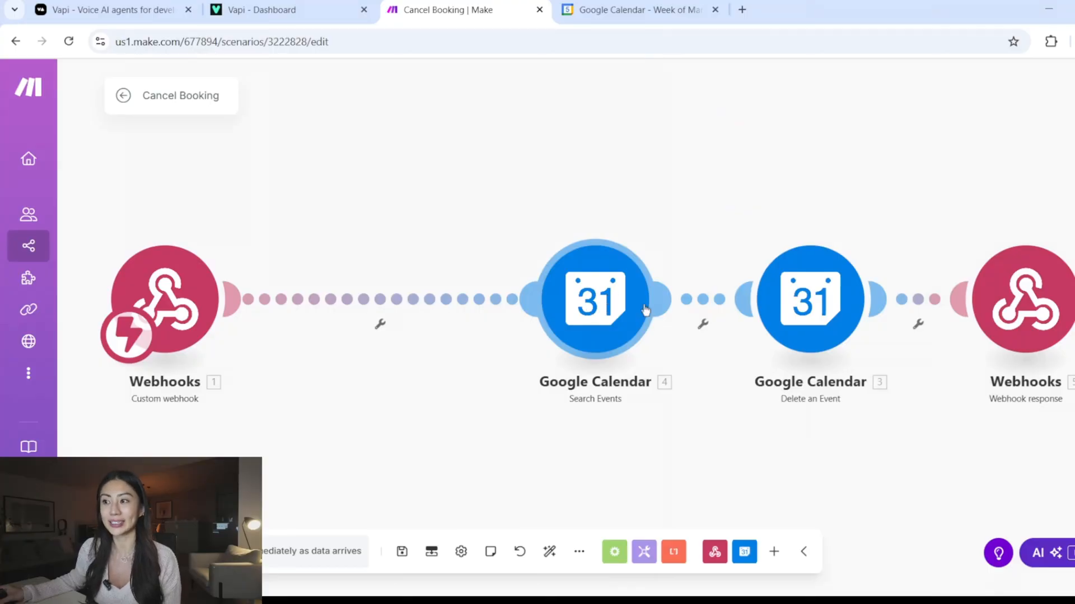
{"action": "left_click", "coordinate": [594, 300]}
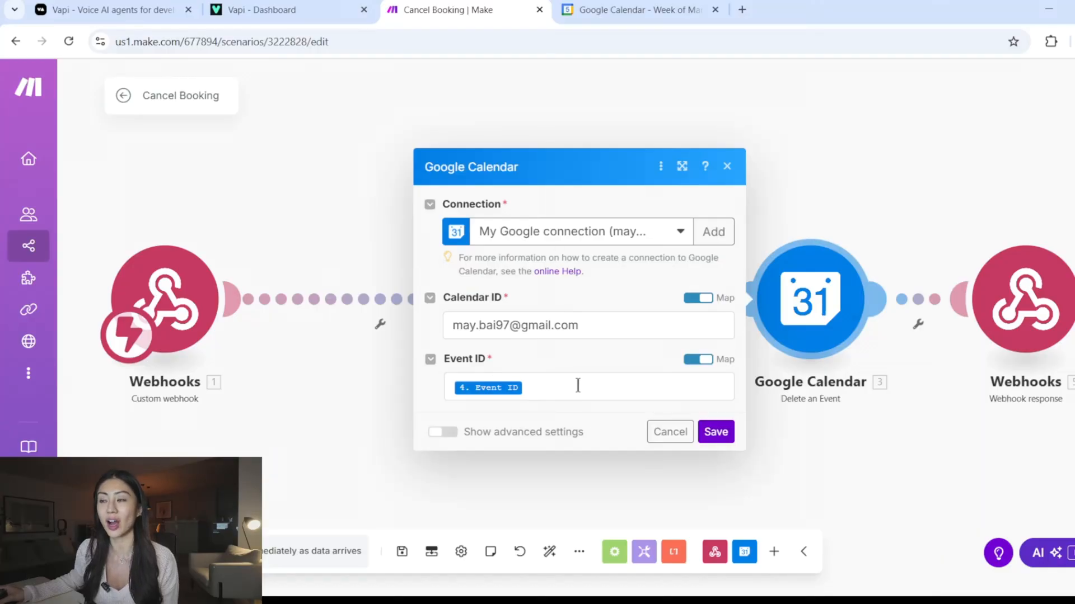
{"action": "left_click", "coordinate": [716, 432]}
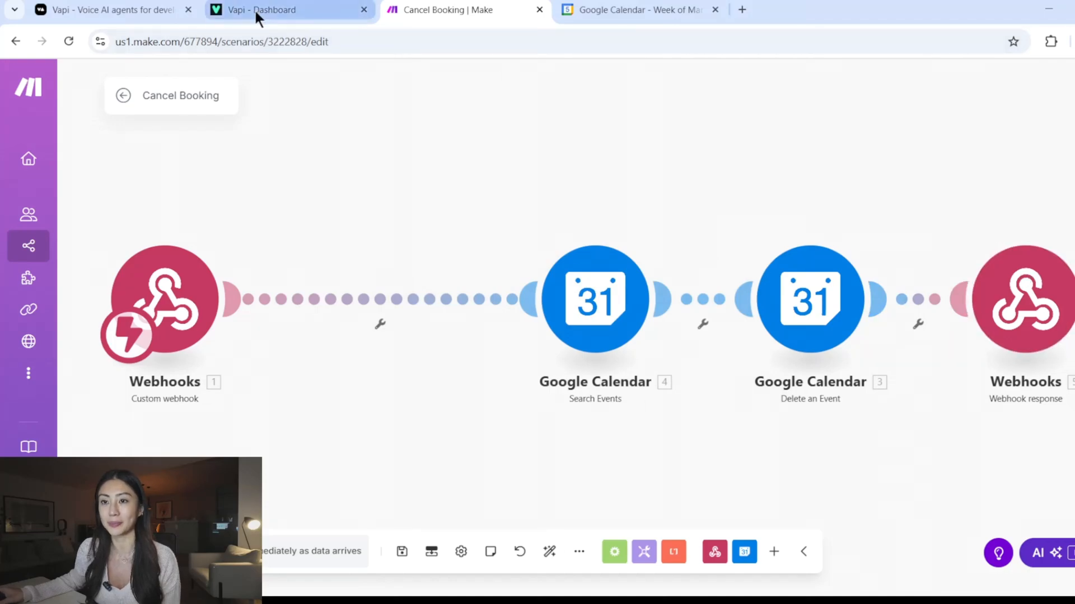
{"action": "left_click", "coordinate": [287, 10]}
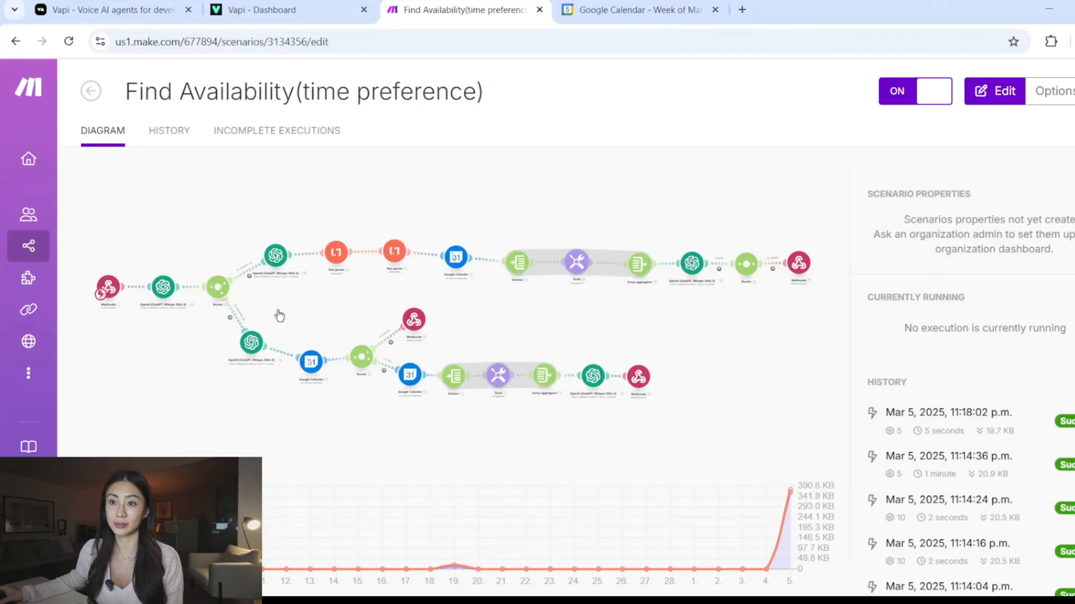
{"action": "mouse_move", "coordinate": [993, 90]}
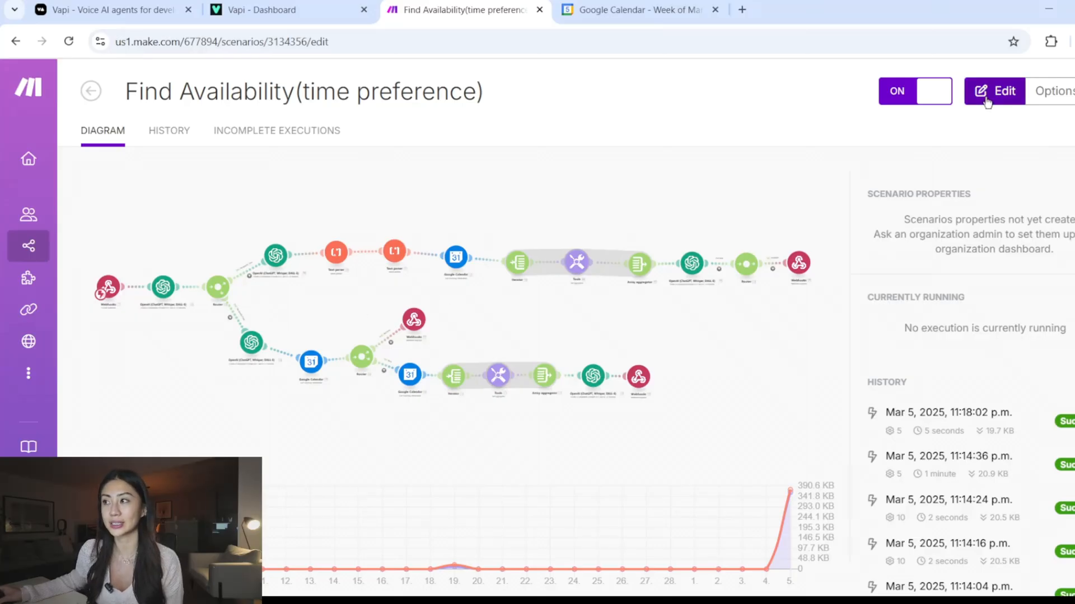
- Enter the editor for the Find Availability(time preference) scenario
{"action": "left_click", "coordinate": [994, 91]}
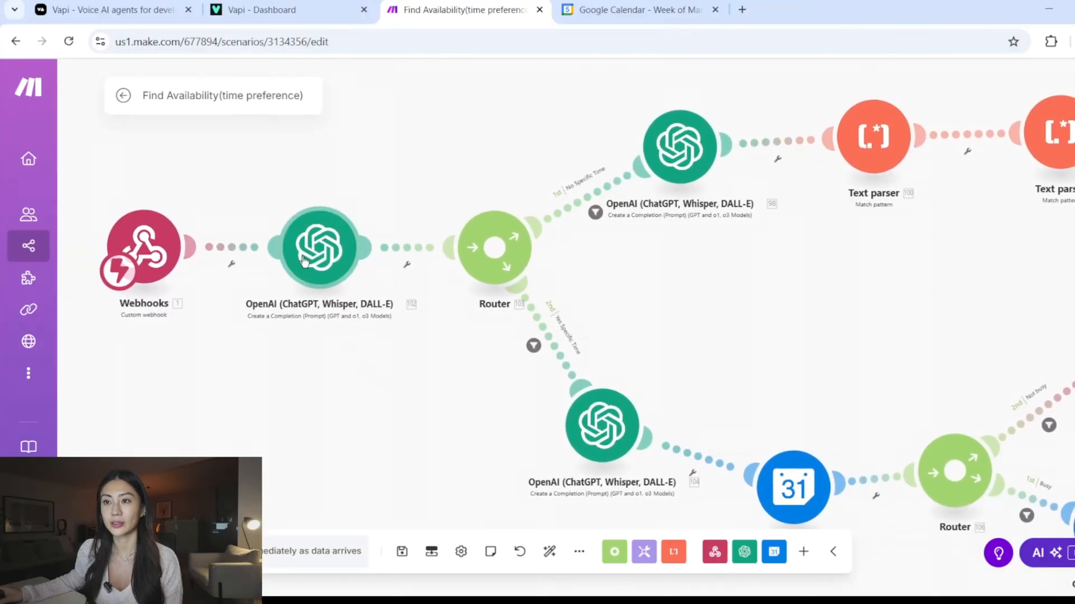
{"action": "left_click", "coordinate": [318, 247]}
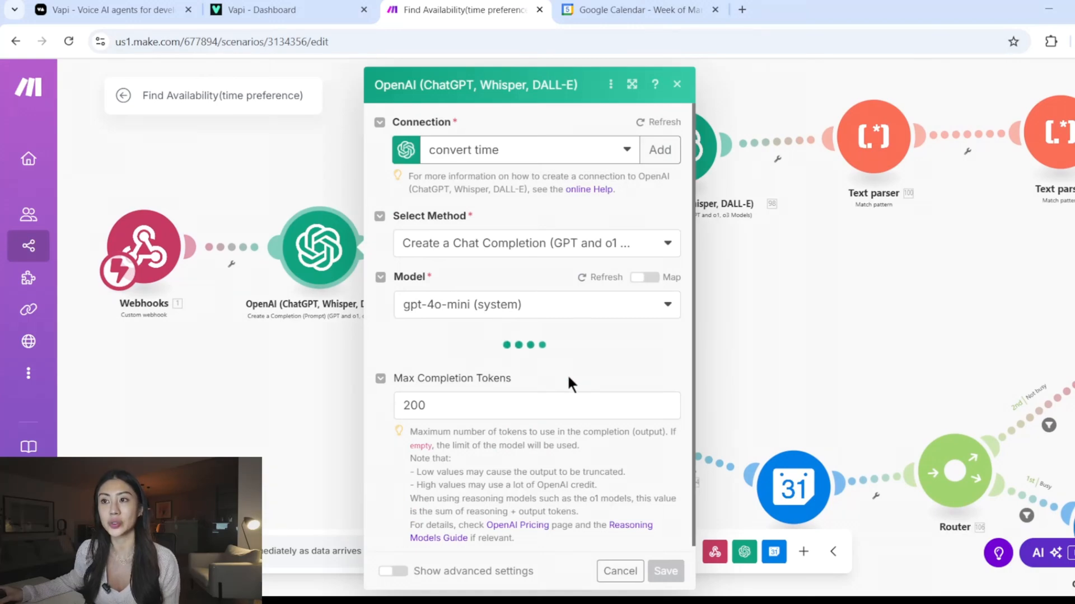
{"action": "mouse_move", "coordinate": [562, 374]}
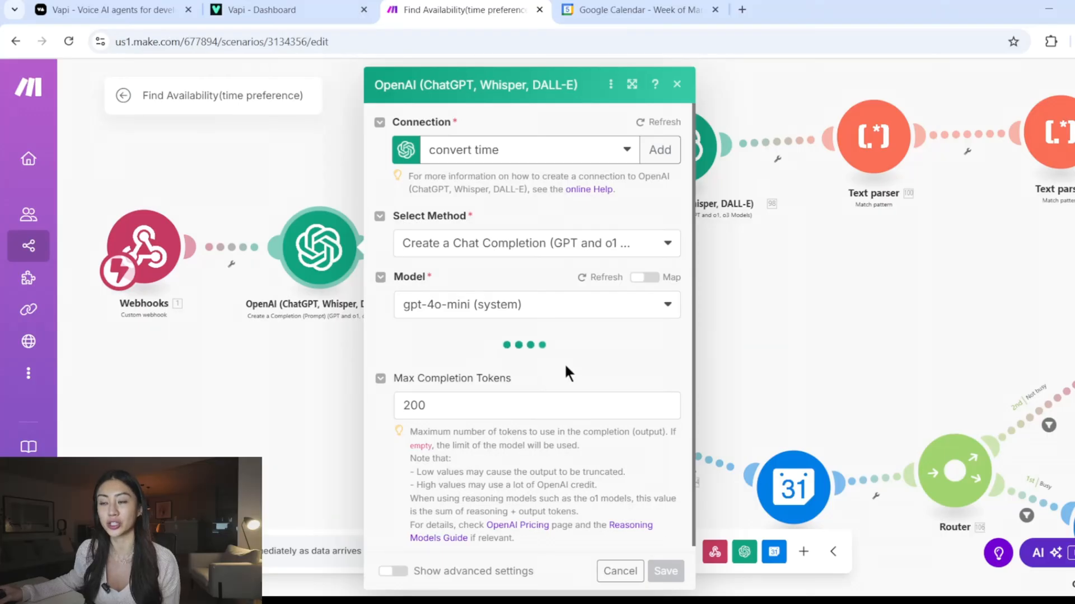
{"action": "scroll", "scroll_direction": "down", "scroll_amount": 3}
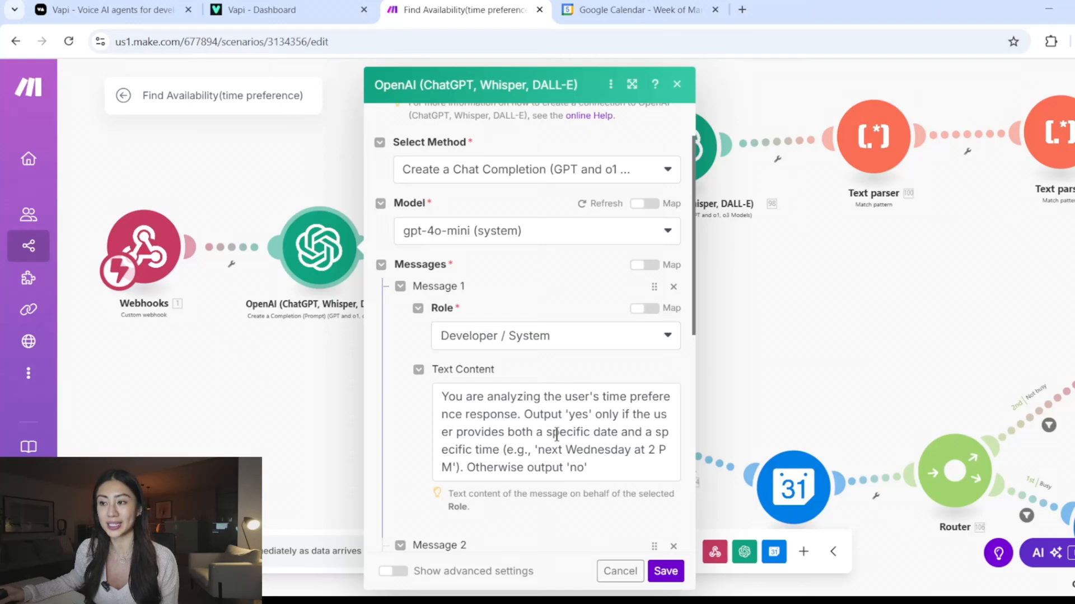
{"action": "mouse_move", "coordinate": [614, 529]}
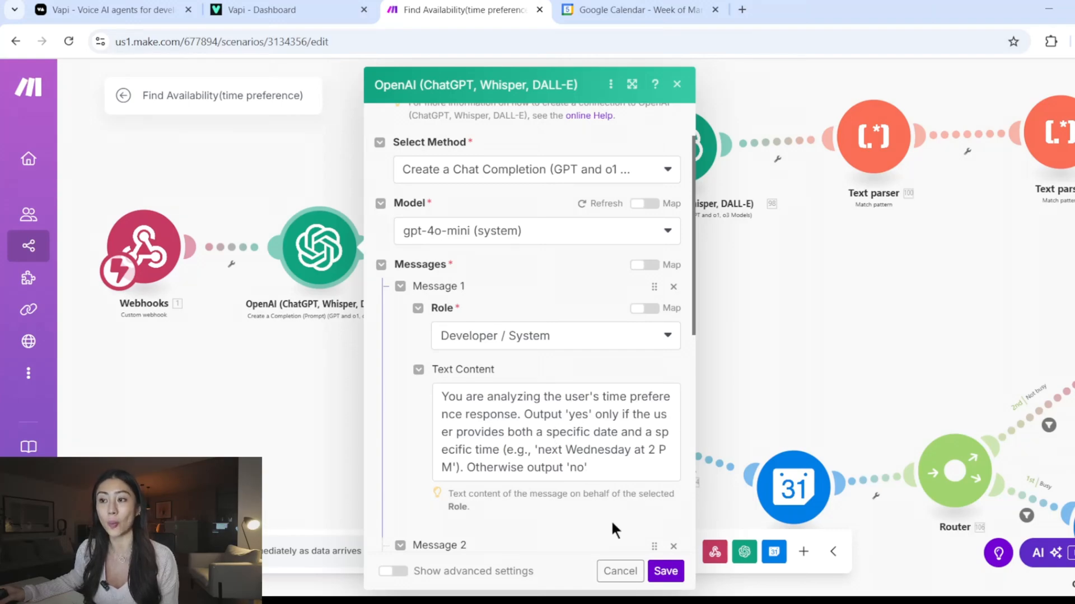
{"action": "left_click", "coordinate": [663, 570]}
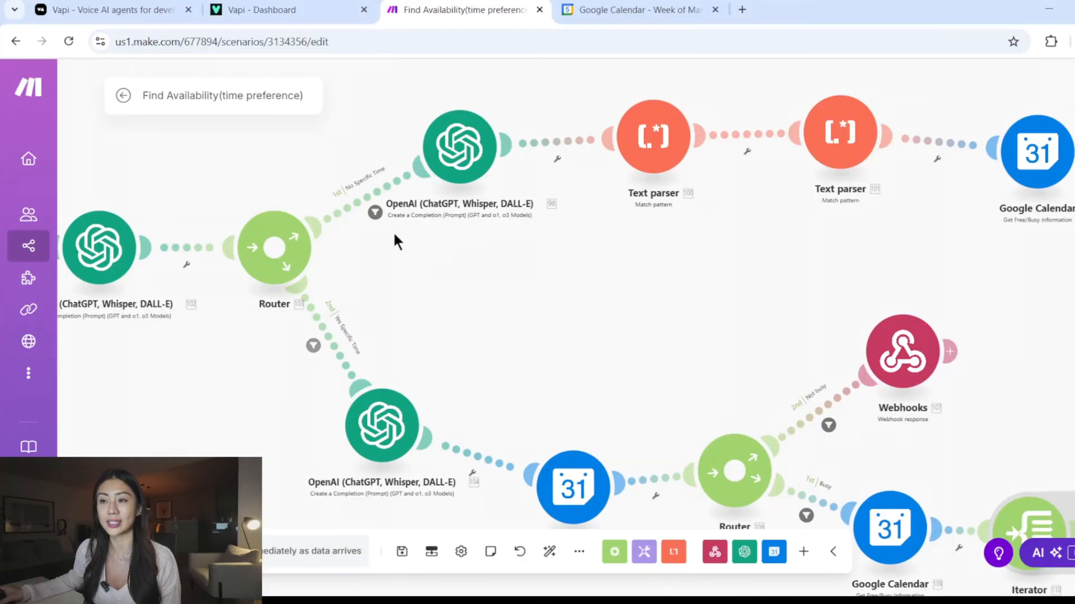
{"action": "mouse_move", "coordinate": [440, 372]}
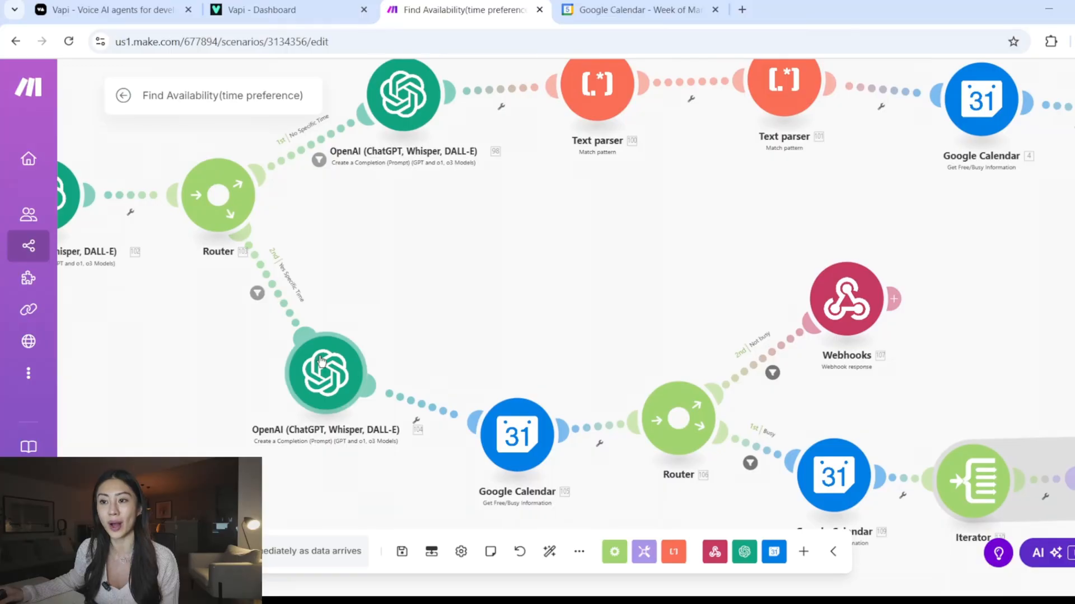
{"action": "left_click", "coordinate": [325, 374]}
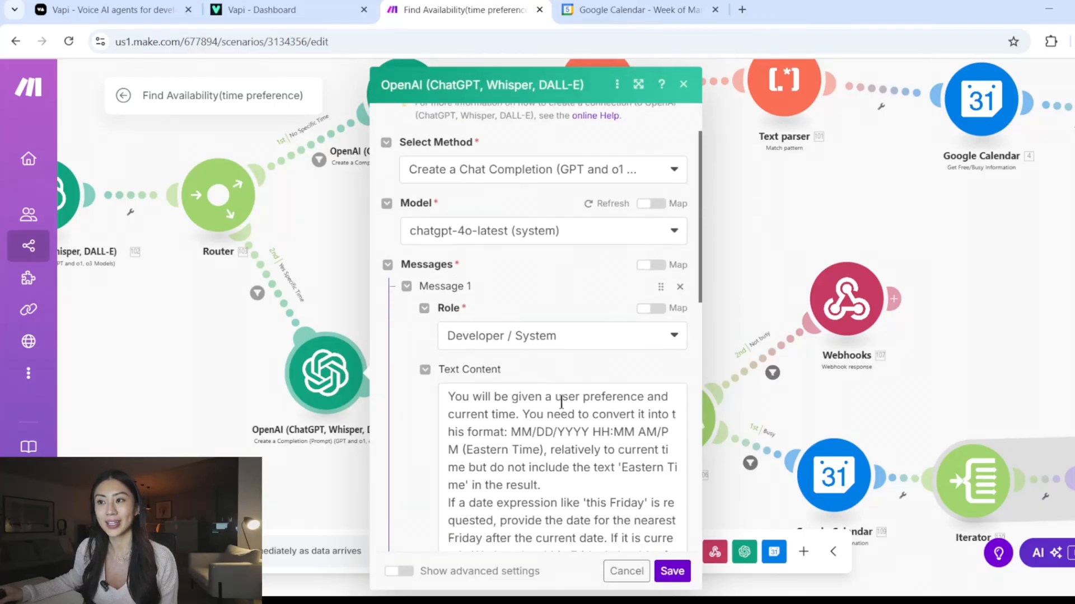
{"action": "scroll", "scroll_direction": "down", "scroll_amount": 3}
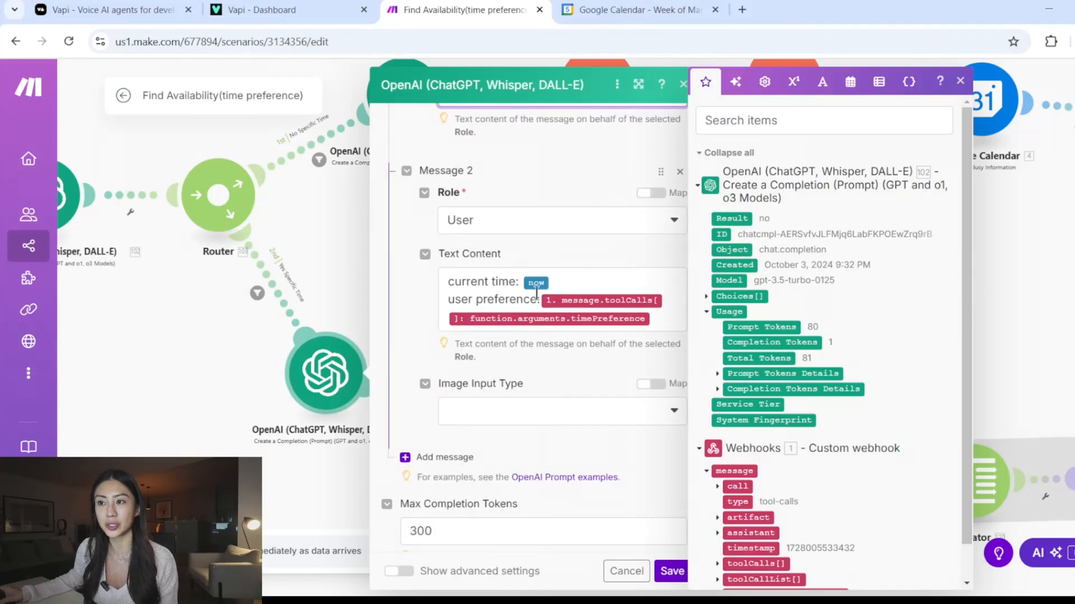
{"action": "mouse_move", "coordinate": [535, 282]}
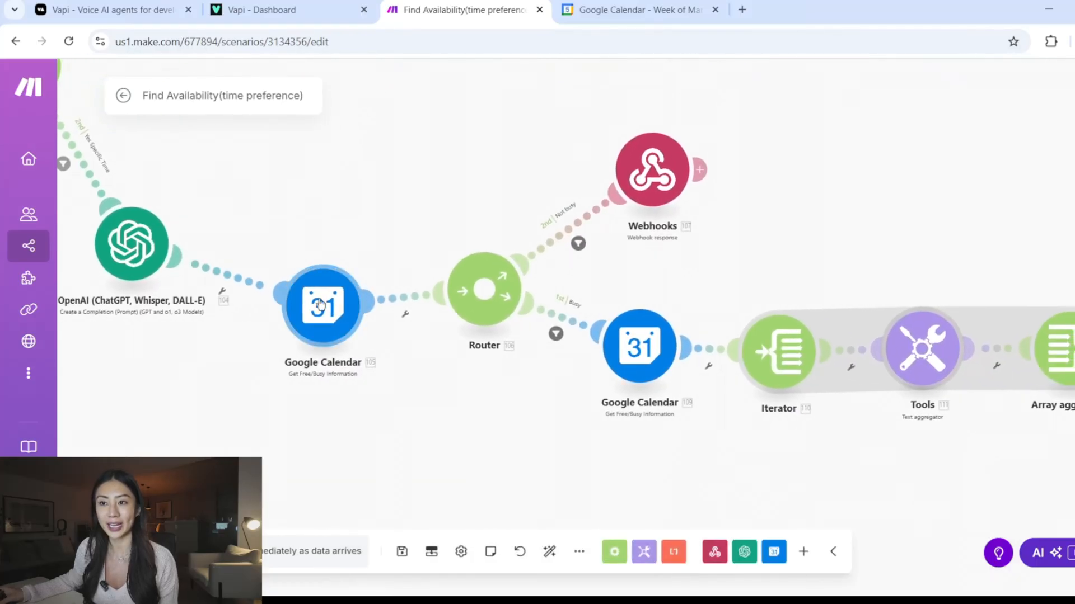
{"action": "left_click", "coordinate": [322, 307]}
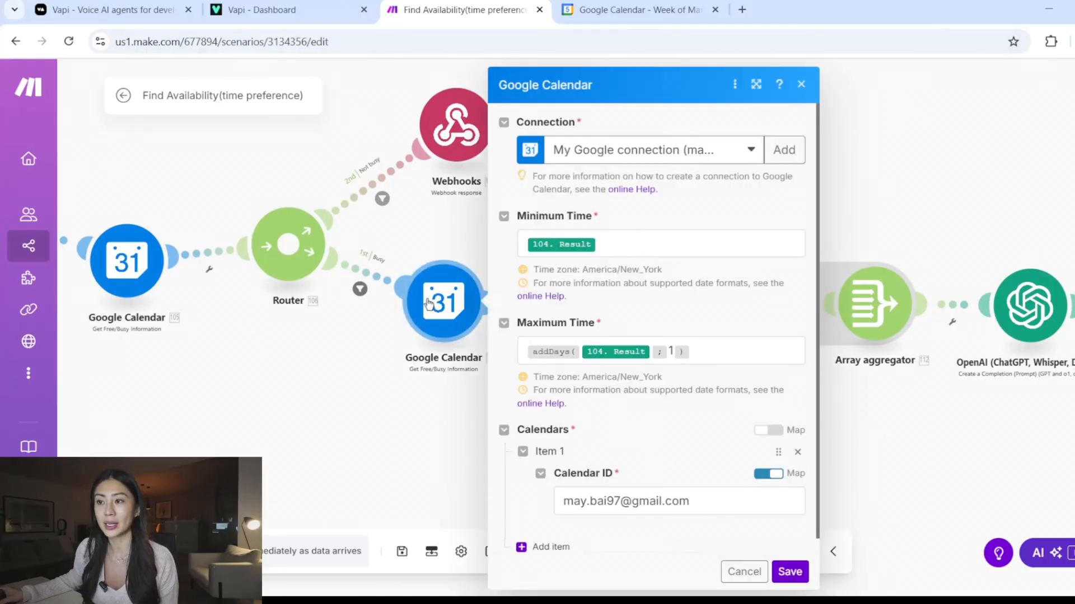
{"action": "mouse_move", "coordinate": [636, 340]}
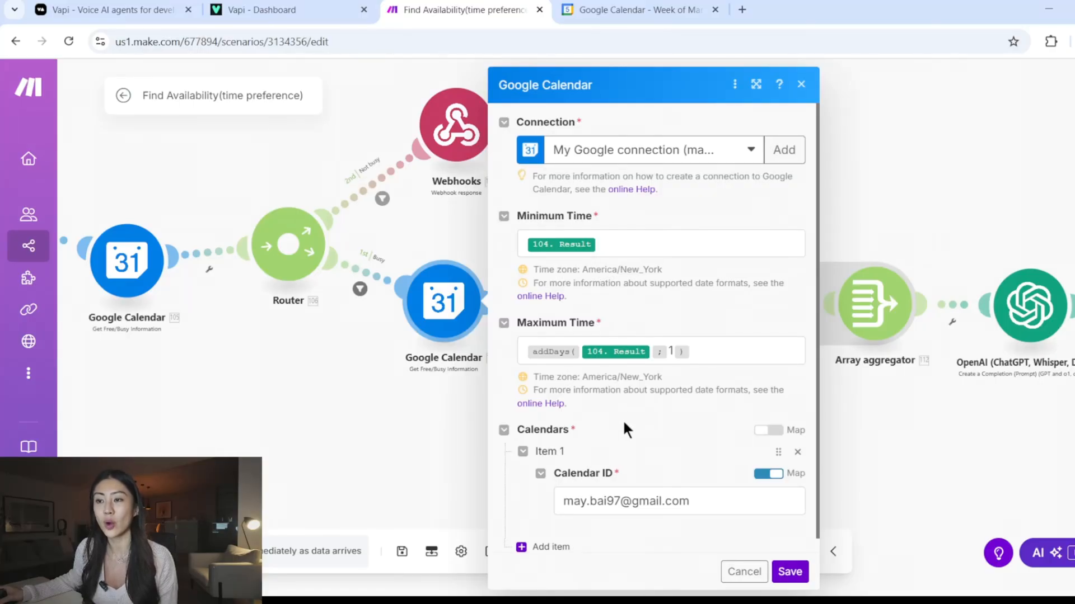
{"action": "mouse_move", "coordinate": [665, 441]}
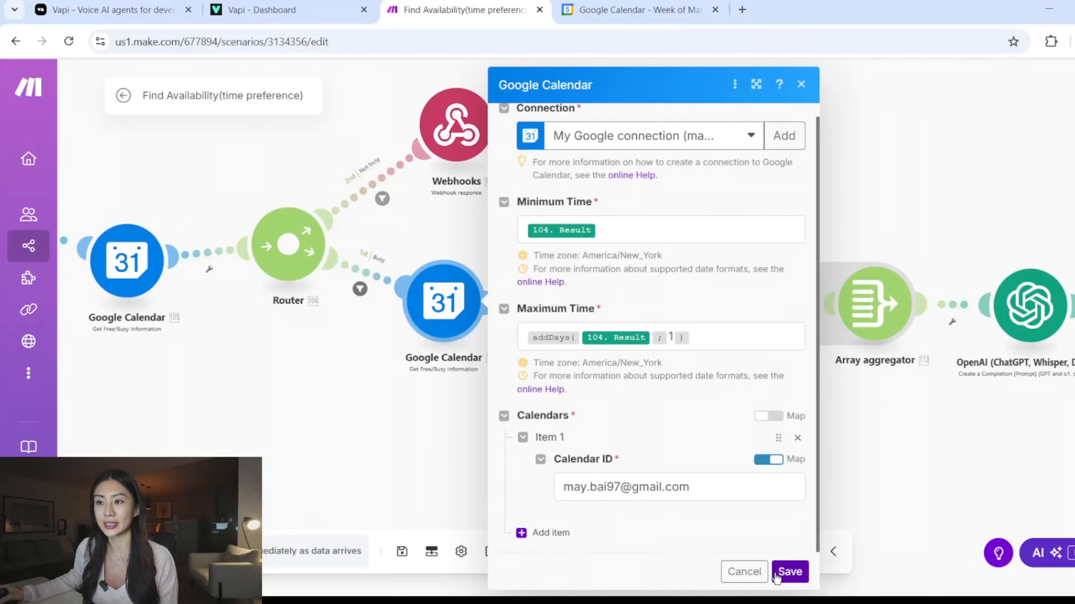
{"action": "left_click", "coordinate": [789, 572]}
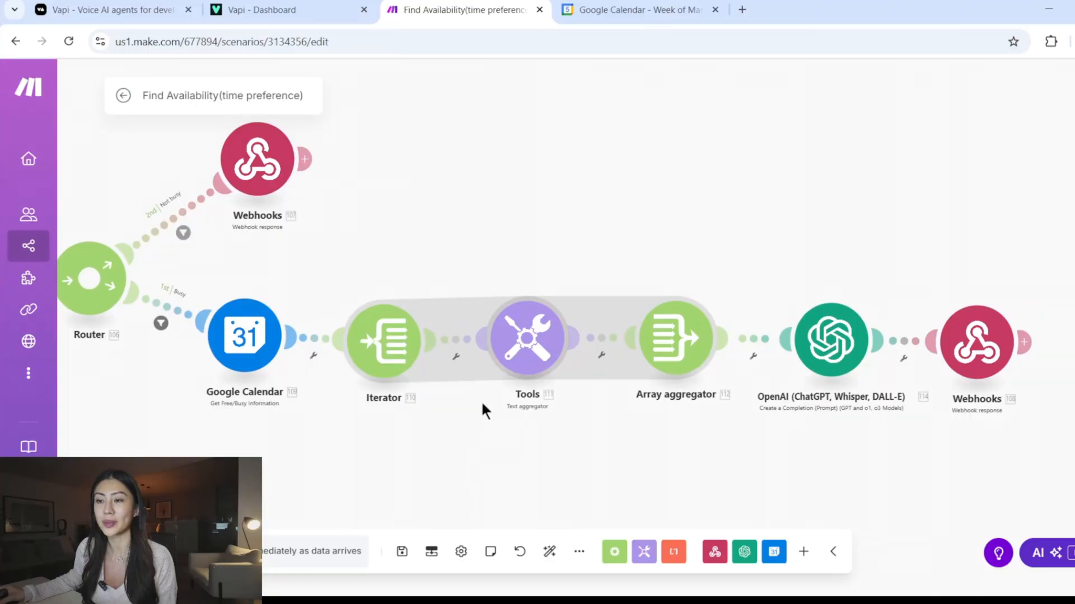
{"action": "mouse_move", "coordinate": [555, 295]}
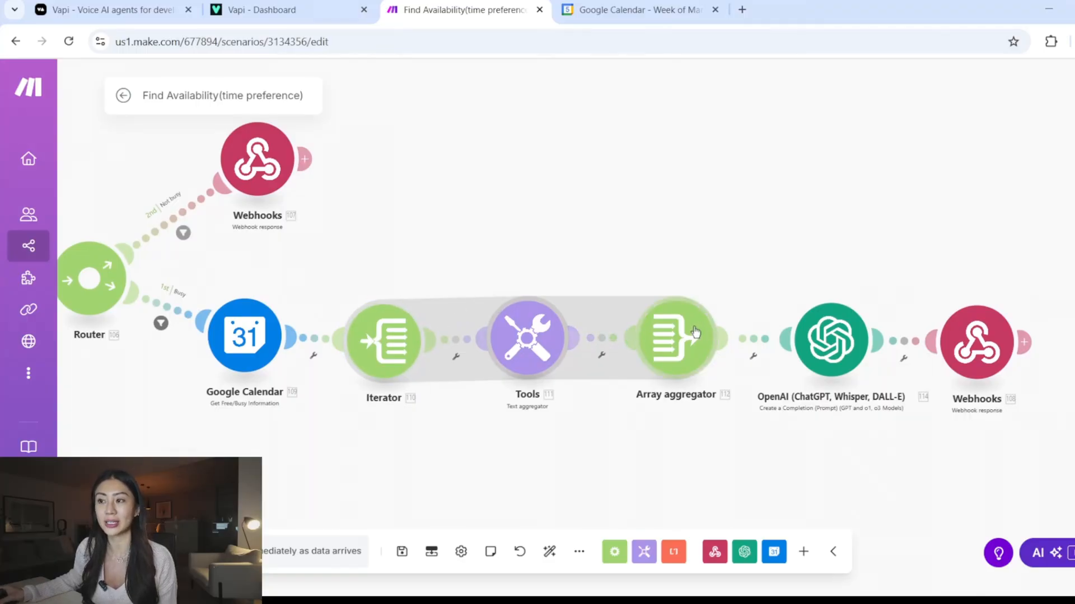
{"action": "mouse_move", "coordinate": [658, 335]}
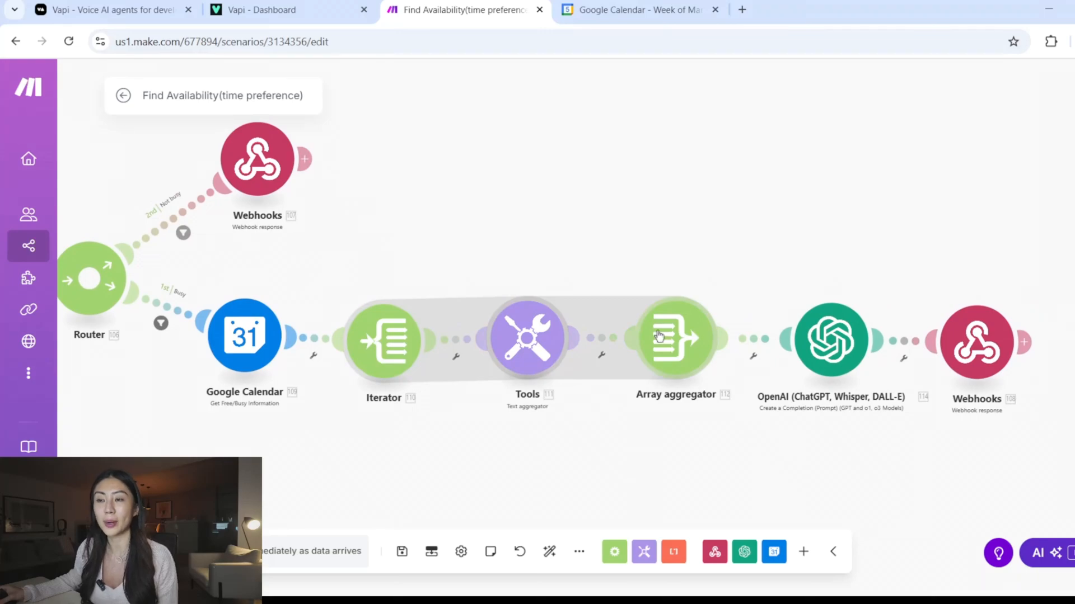
{"action": "mouse_move", "coordinate": [831, 340]}
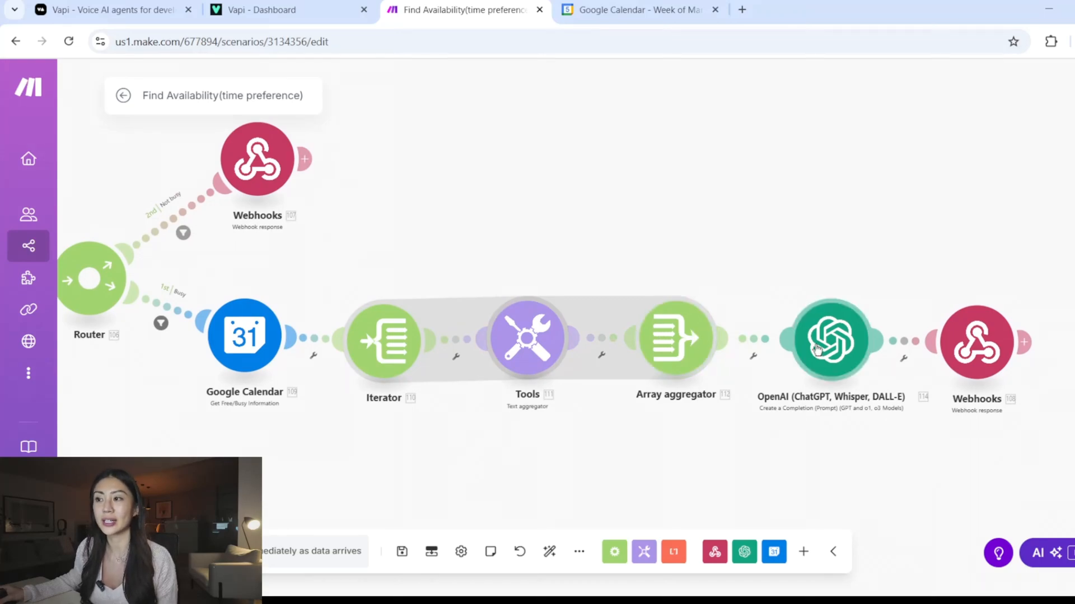
{"action": "left_click", "coordinate": [830, 340]}
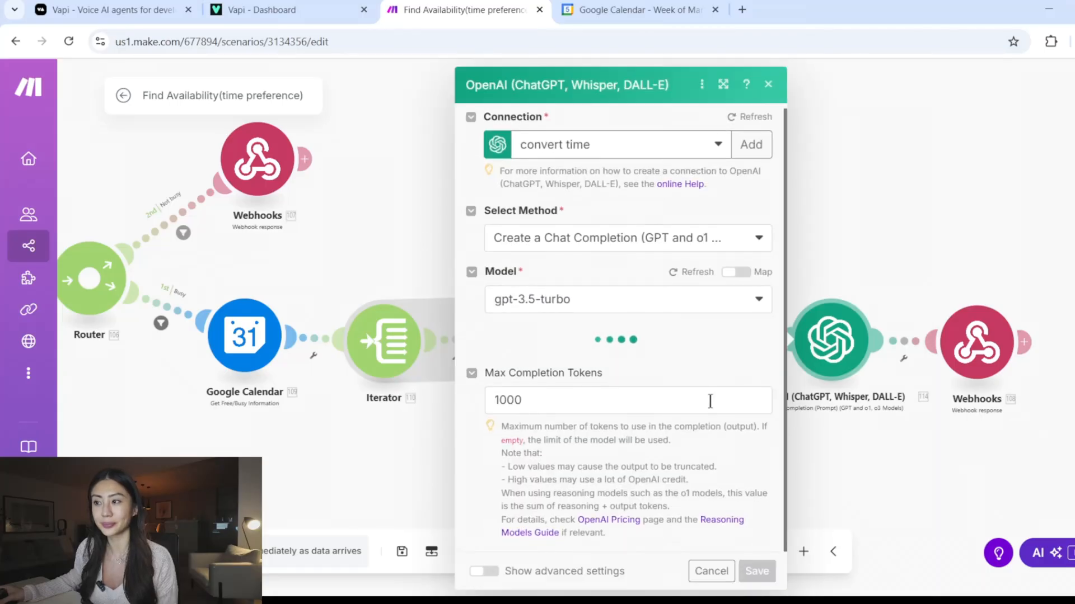
{"action": "mouse_move", "coordinate": [665, 381]}
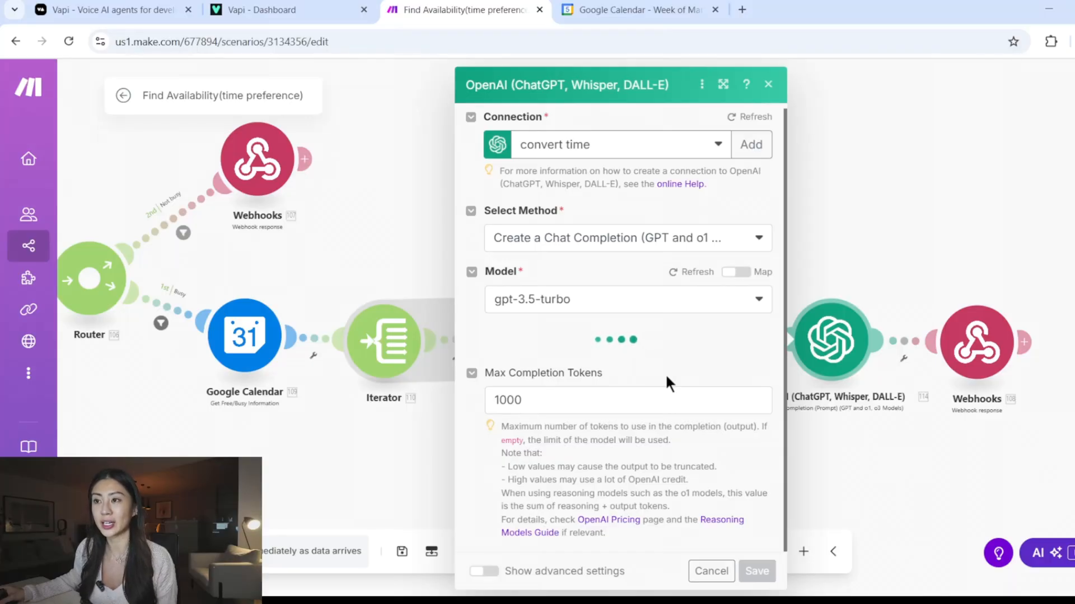
{"action": "scroll", "scroll_direction": "down", "scroll_amount": 3}
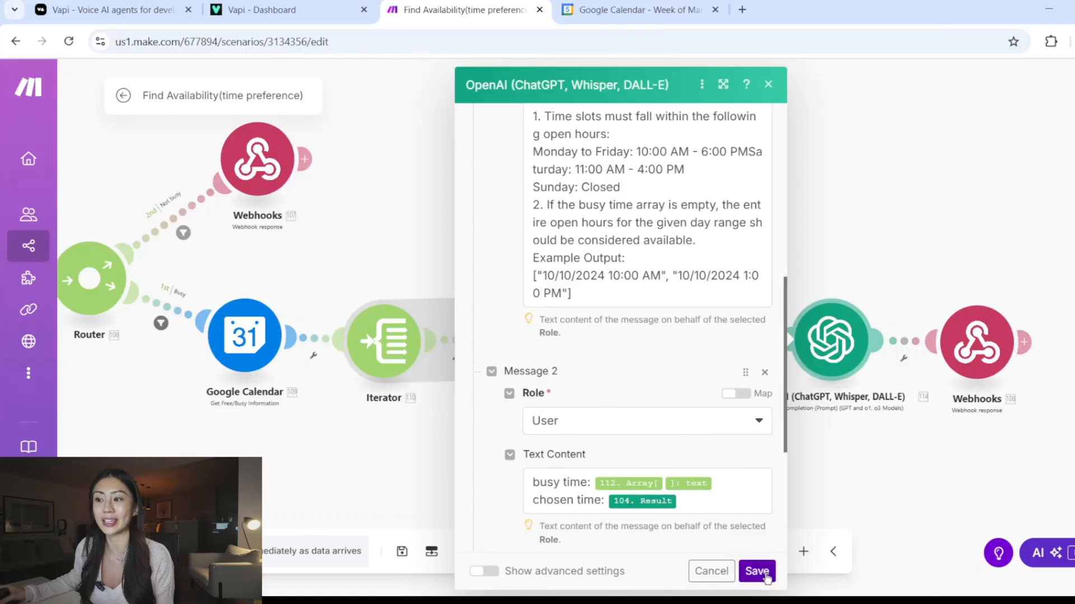
{"action": "left_click", "coordinate": [757, 571]}
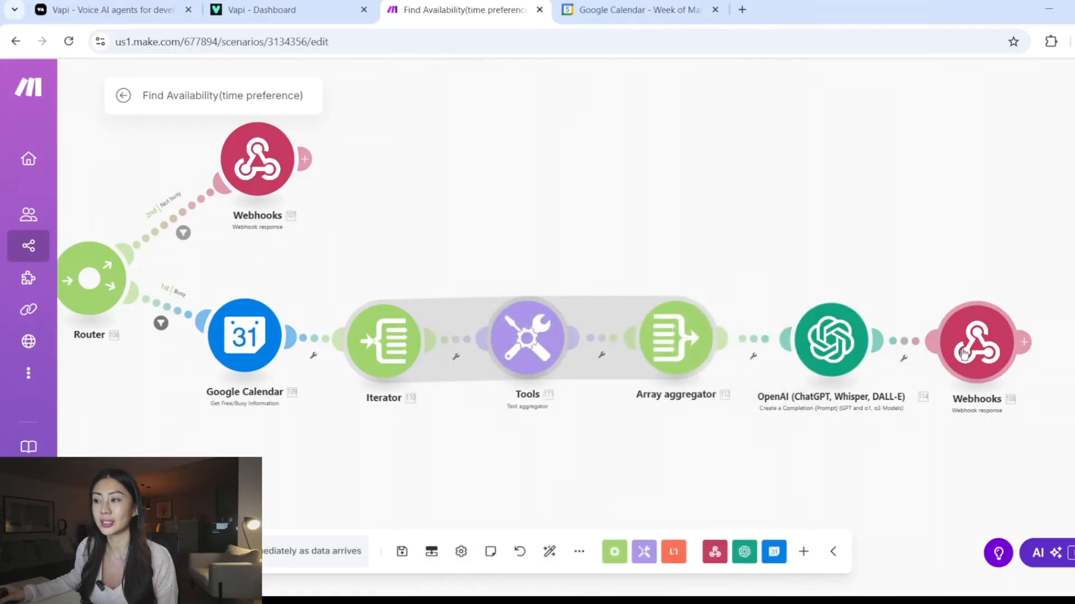
{"action": "left_click", "coordinate": [976, 340]}
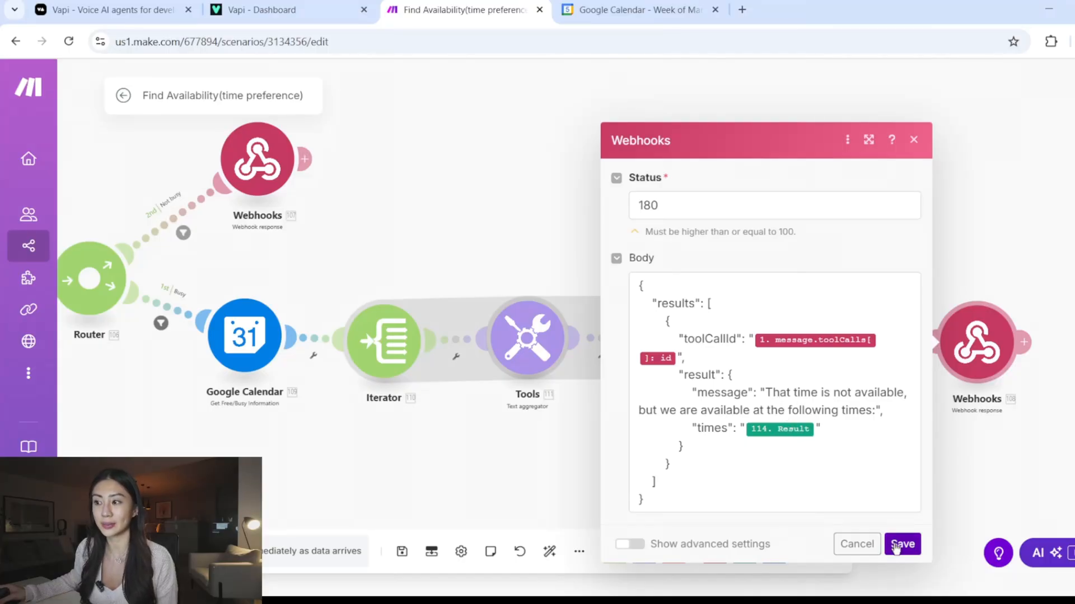
{"action": "left_click", "coordinate": [902, 544]}
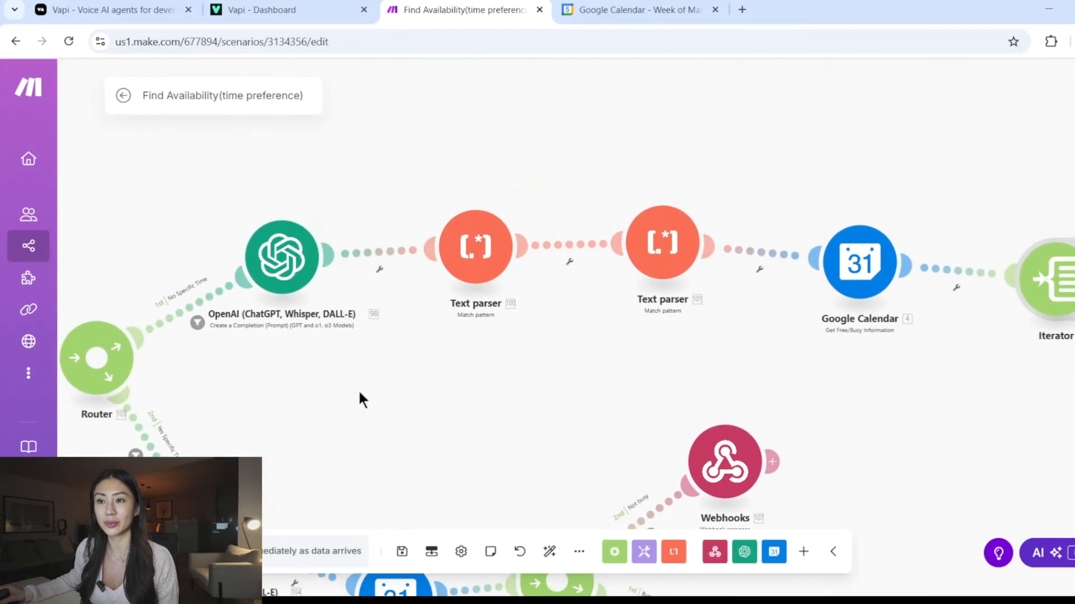
{"action": "left_click_drag", "start_coordinate": [363, 400], "coordinate": [271, 336]}
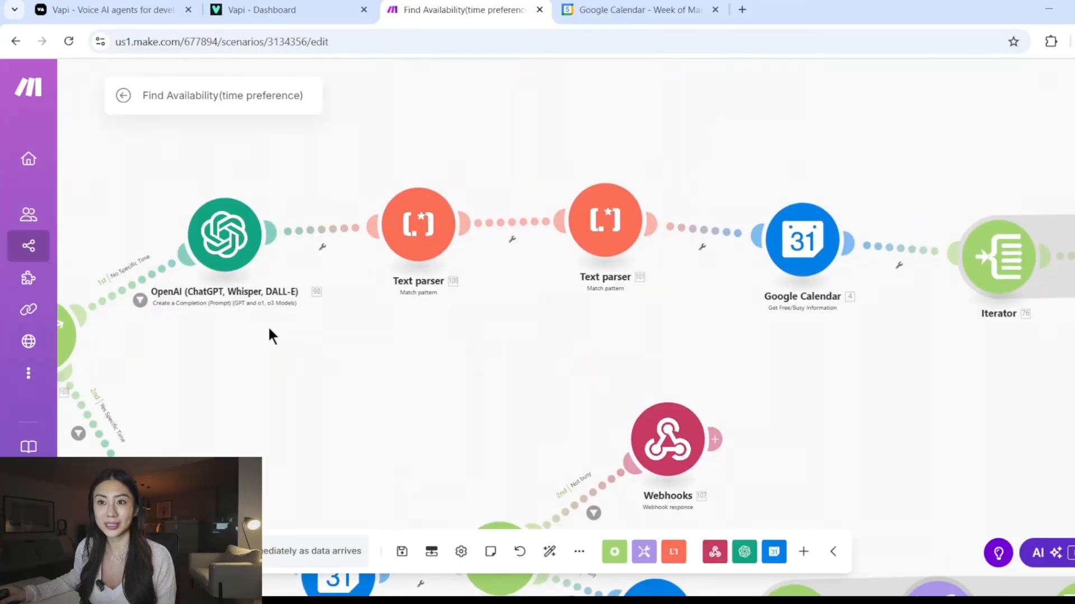
{"action": "mouse_move", "coordinate": [234, 218]}
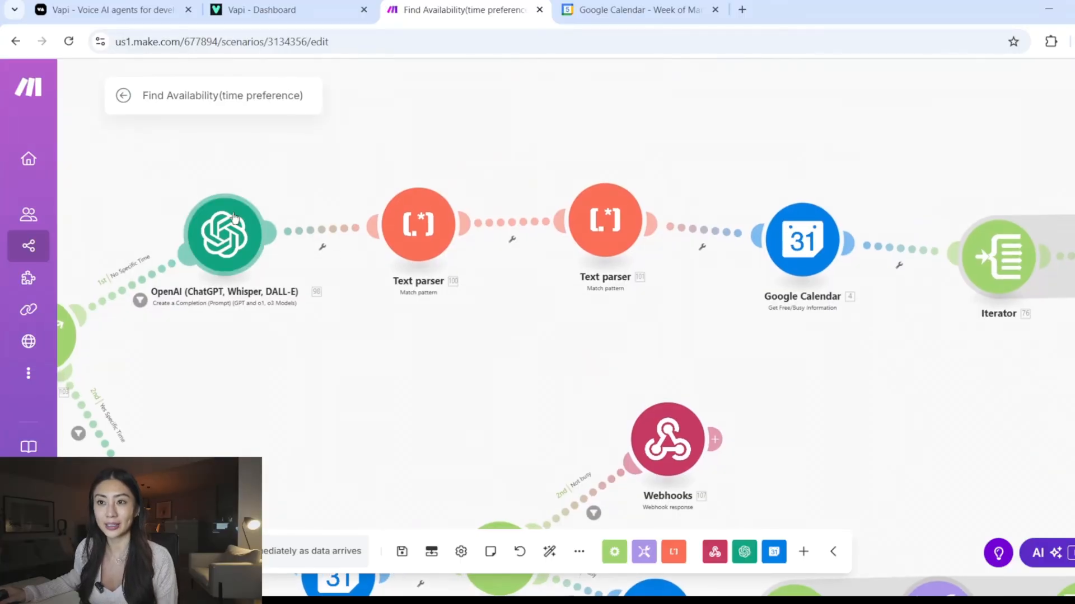
{"action": "left_click", "coordinate": [223, 232]}
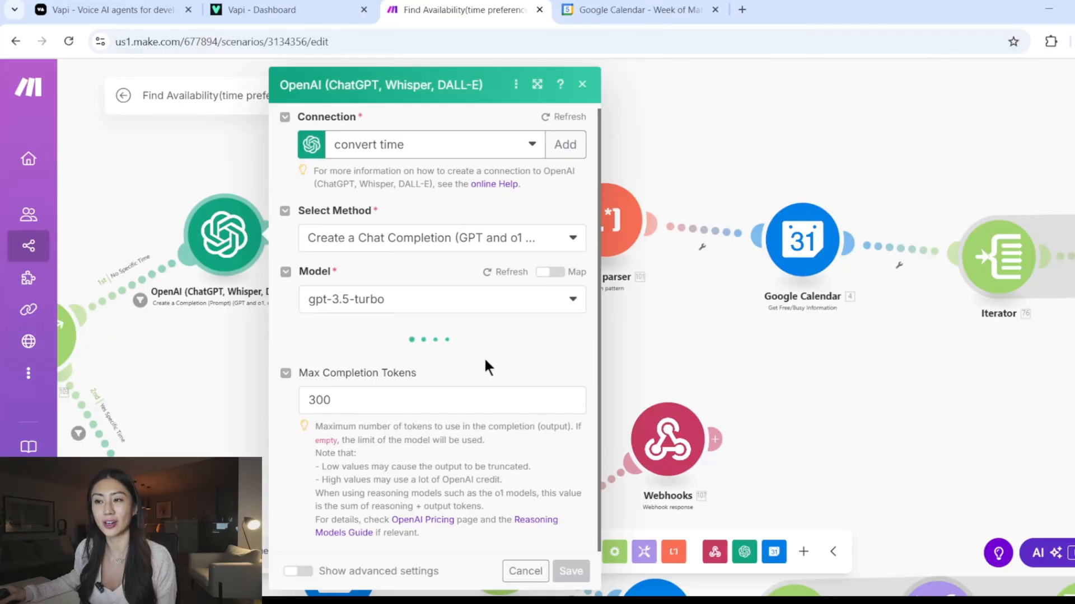
{"action": "scroll", "scroll_direction": "down", "scroll_amount": 3}
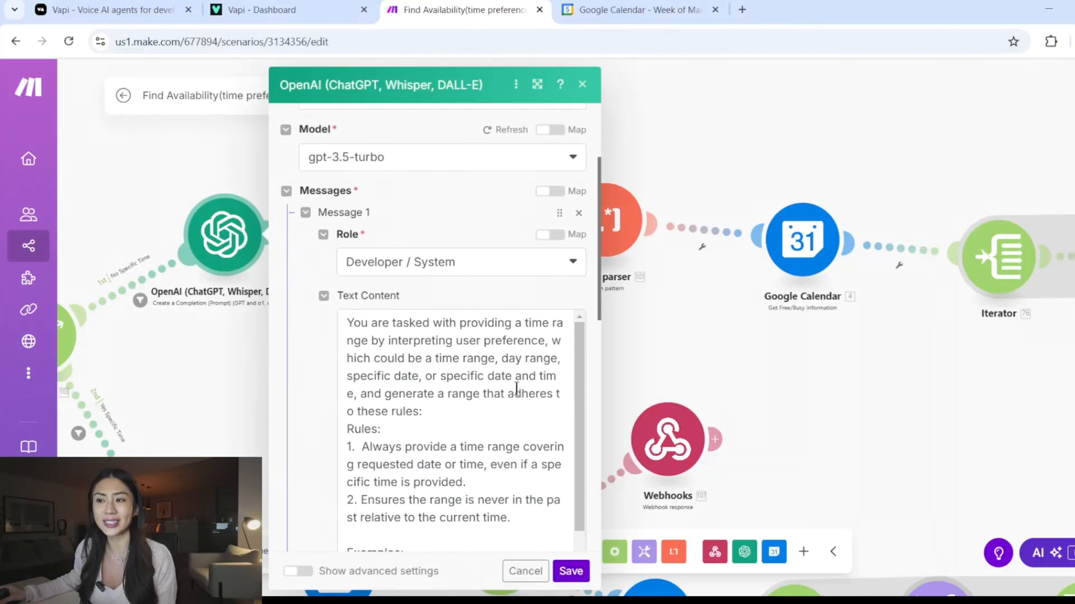
{"action": "scroll", "scroll_direction": "down", "scroll_amount": 3}
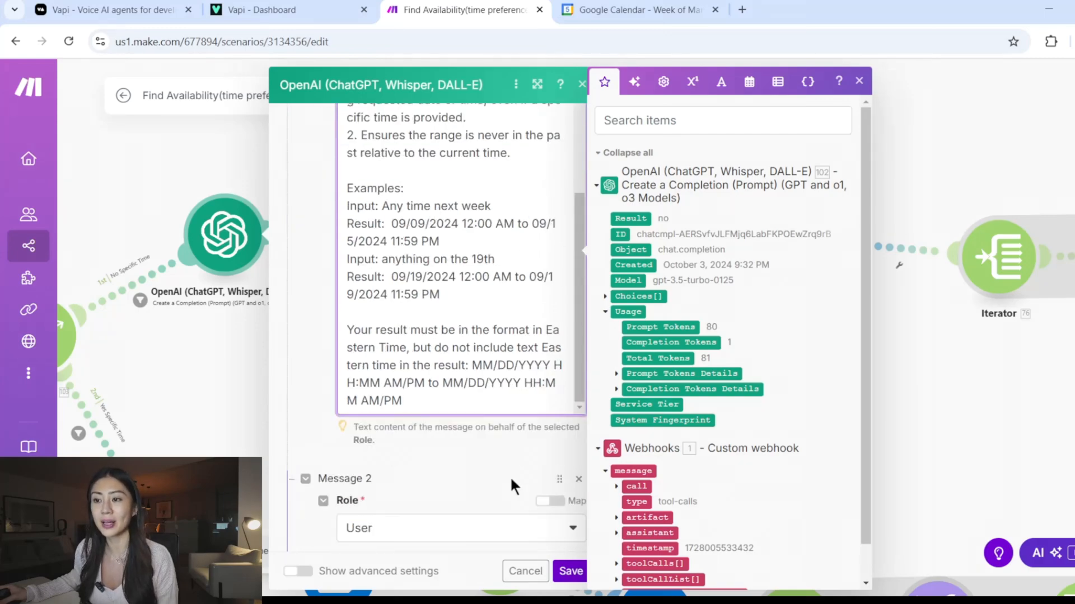
{"action": "left_click", "coordinate": [525, 571]}
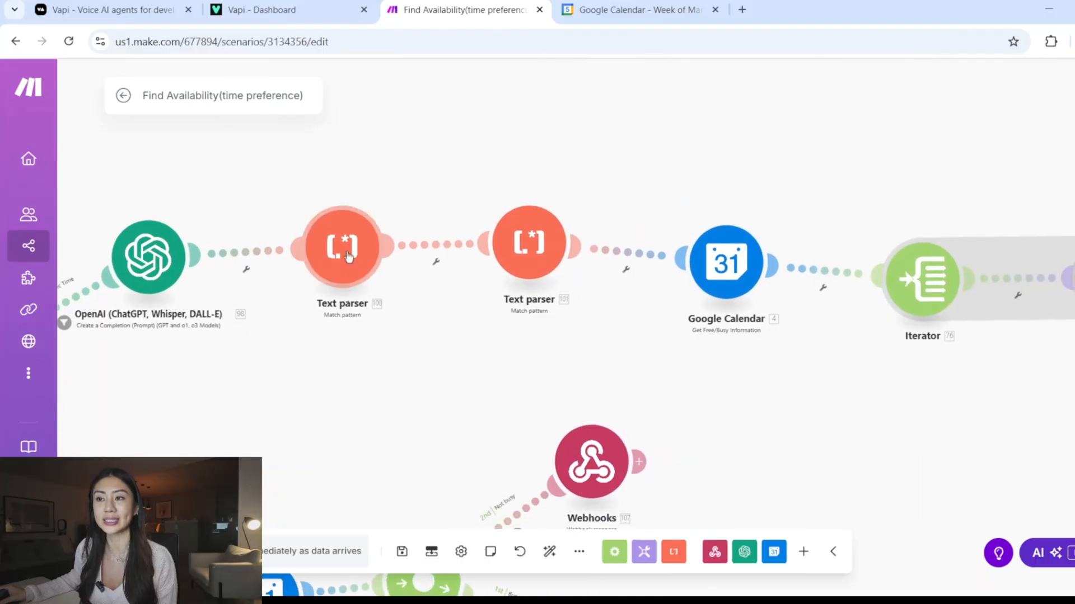
{"action": "mouse_move", "coordinate": [342, 268]}
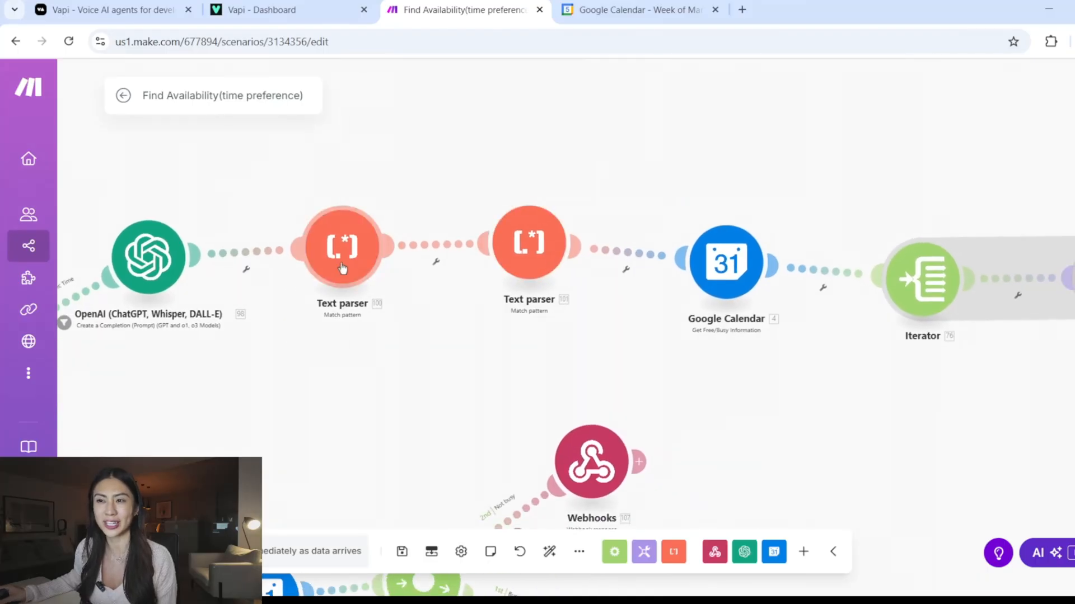
{"action": "left_click", "coordinate": [341, 245]}
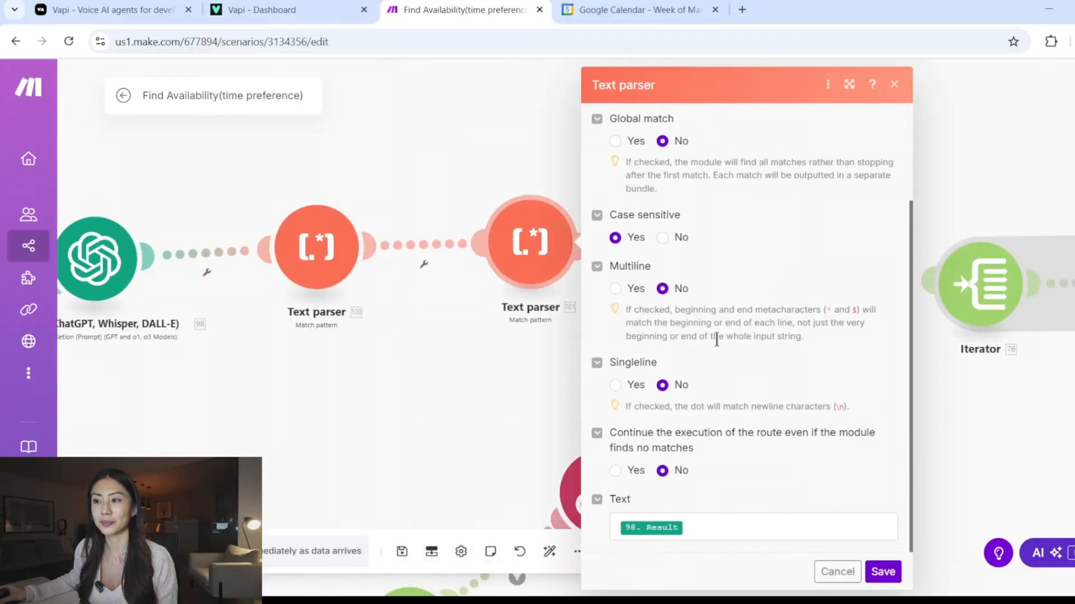
{"action": "left_click", "coordinate": [836, 572]}
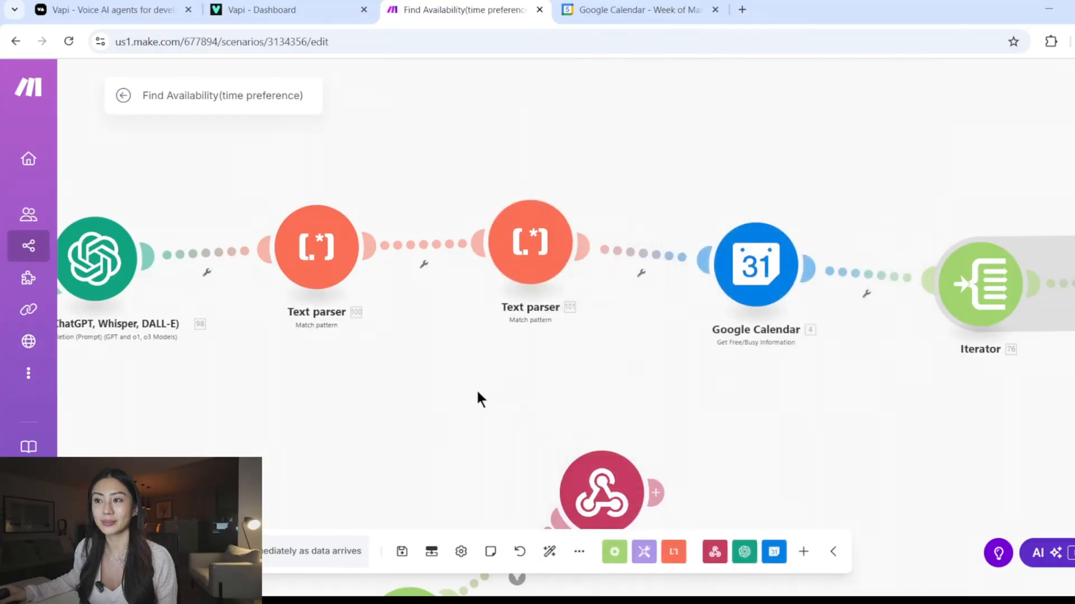
{"action": "left_click_drag", "start_coordinate": [481, 400], "coordinate": [313, 218]}
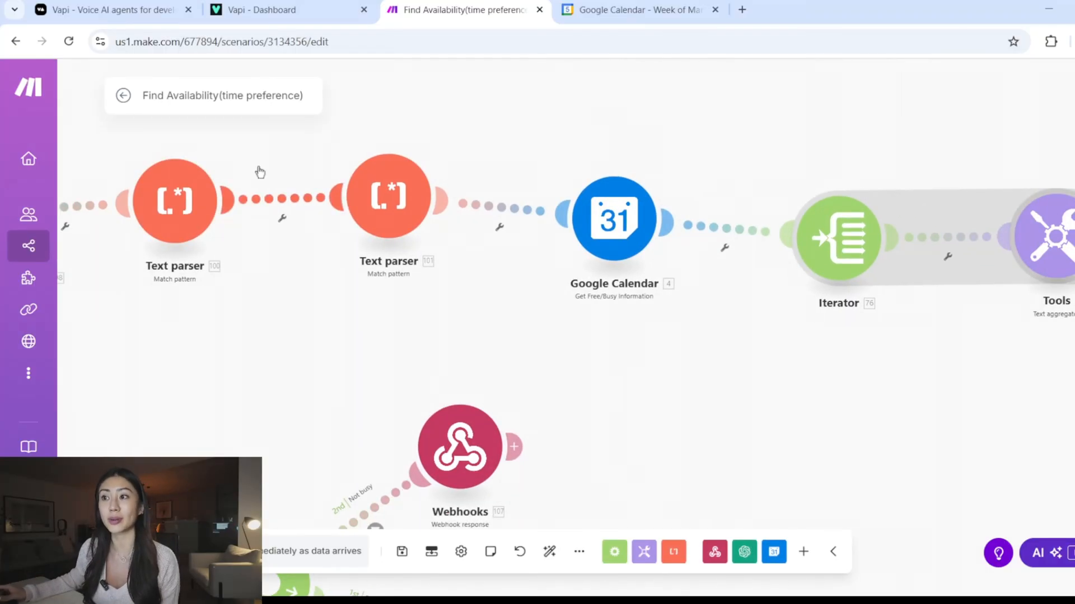
{"action": "left_click", "coordinate": [613, 219]}
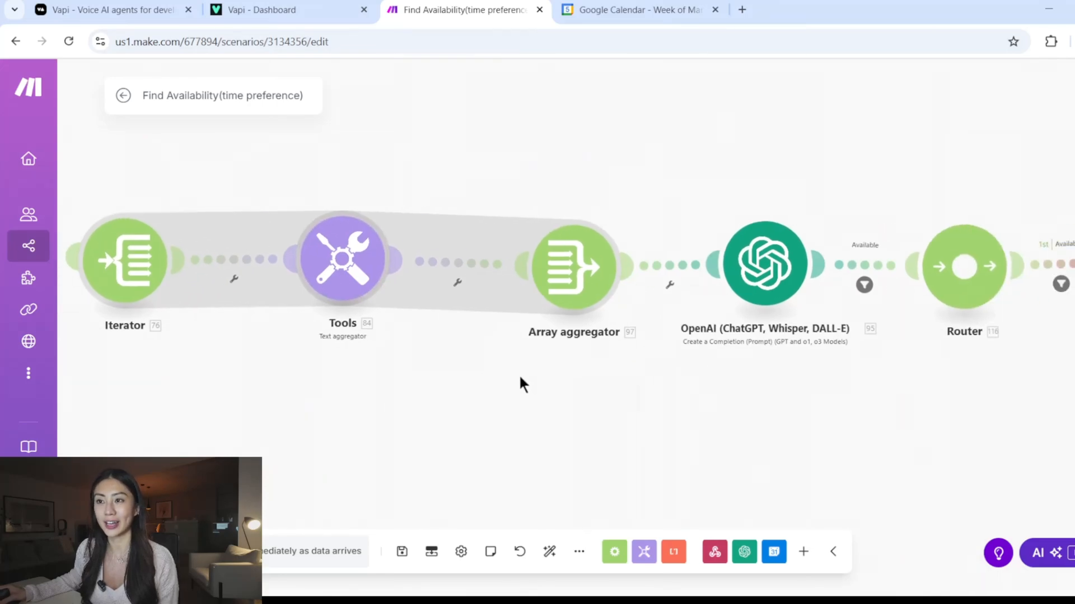
{"action": "mouse_move", "coordinate": [623, 403]}
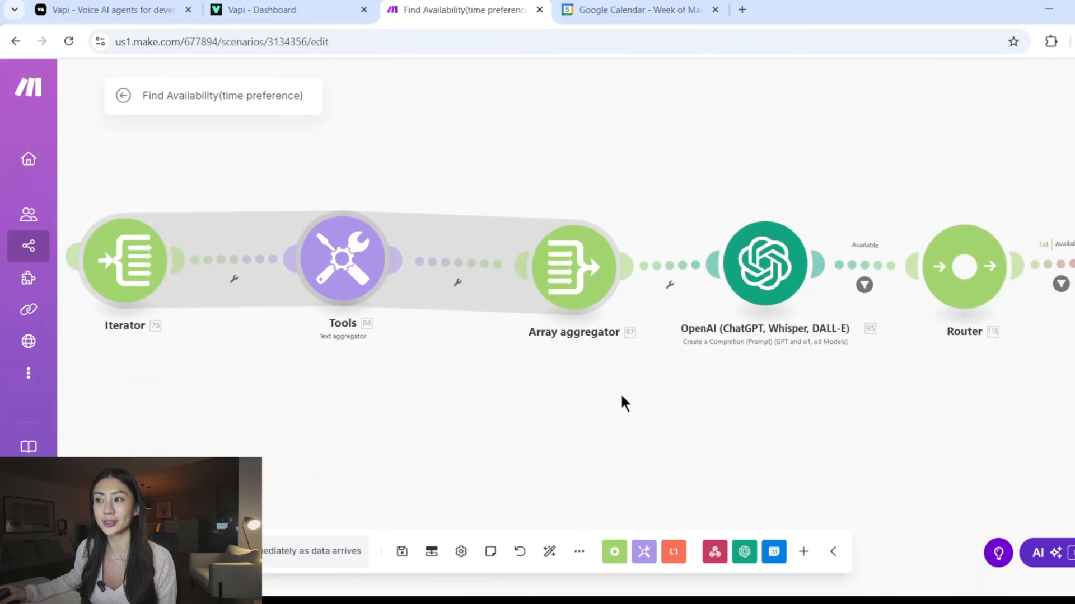
{"action": "left_click", "coordinate": [764, 262]}
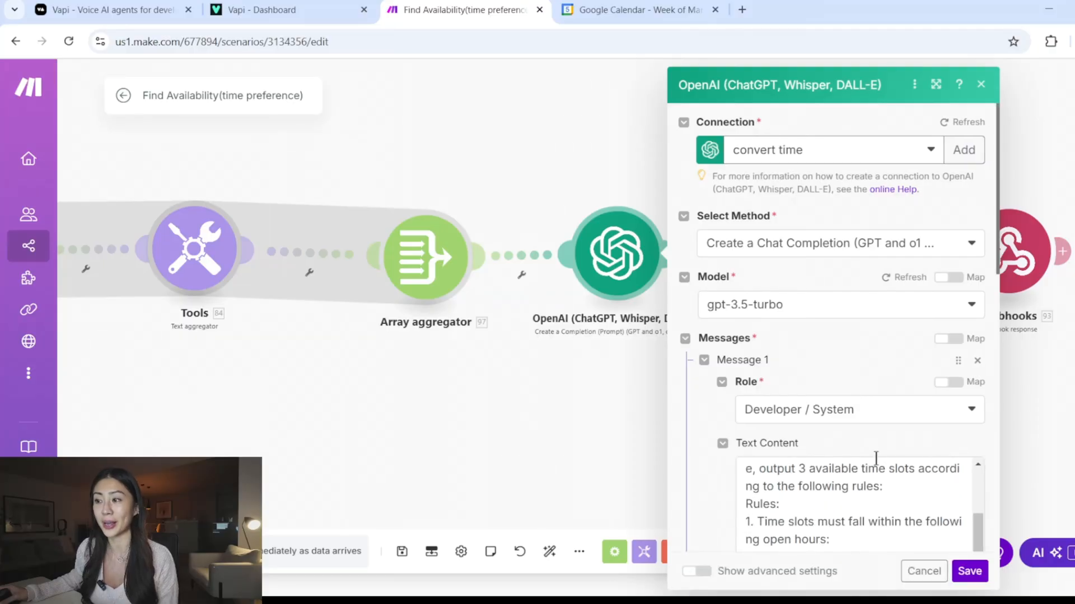
{"action": "scroll", "scroll_direction": "down", "scroll_amount": 3}
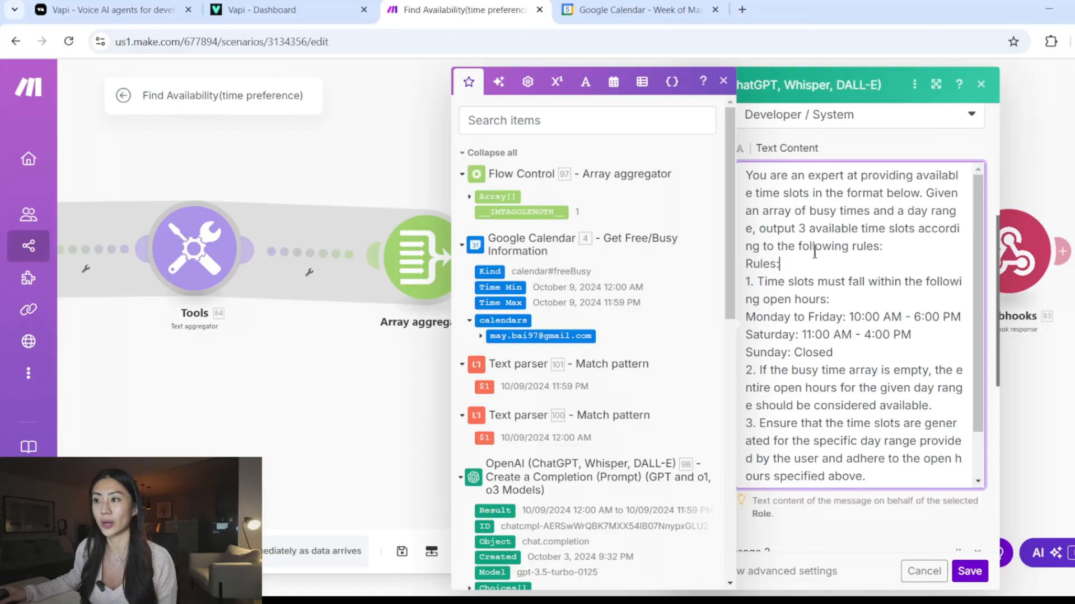
{"action": "scroll", "scroll_direction": "down", "scroll_amount": 3}
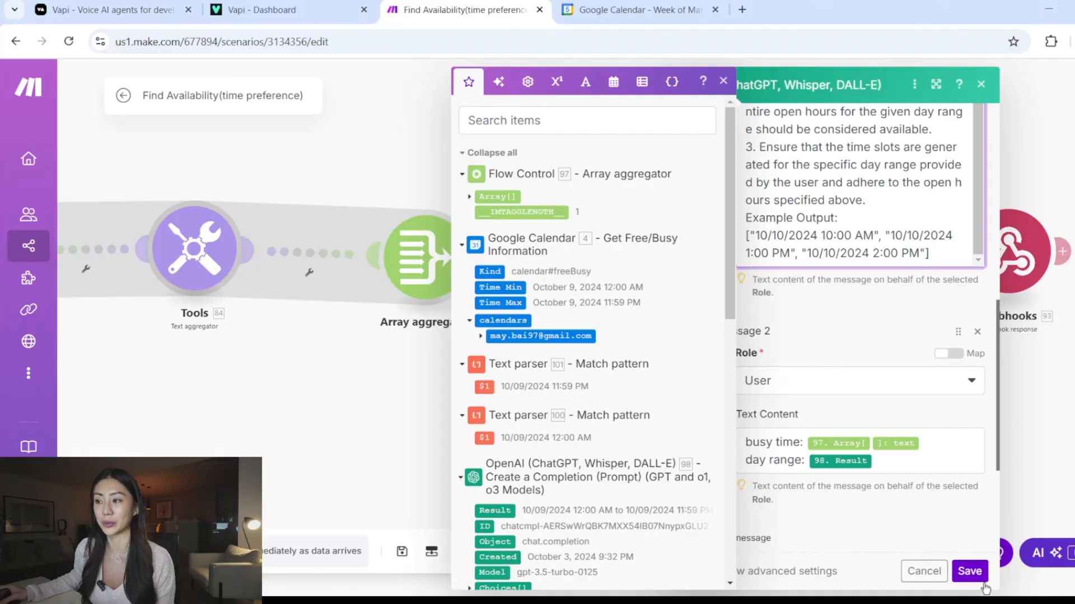
{"action": "left_click", "coordinate": [969, 571]}
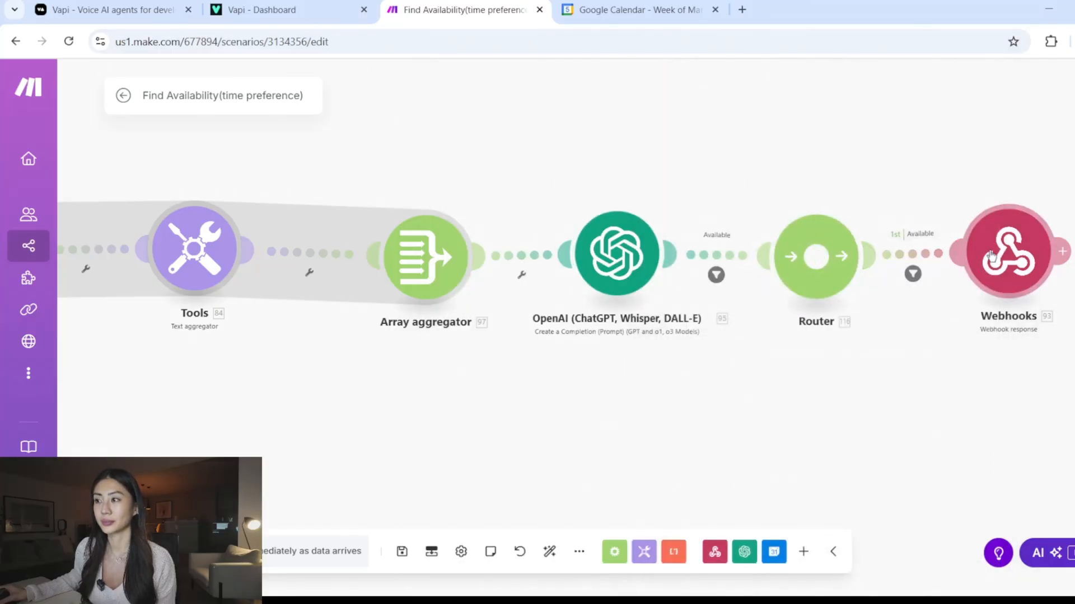
{"action": "left_click", "coordinate": [1009, 249]}
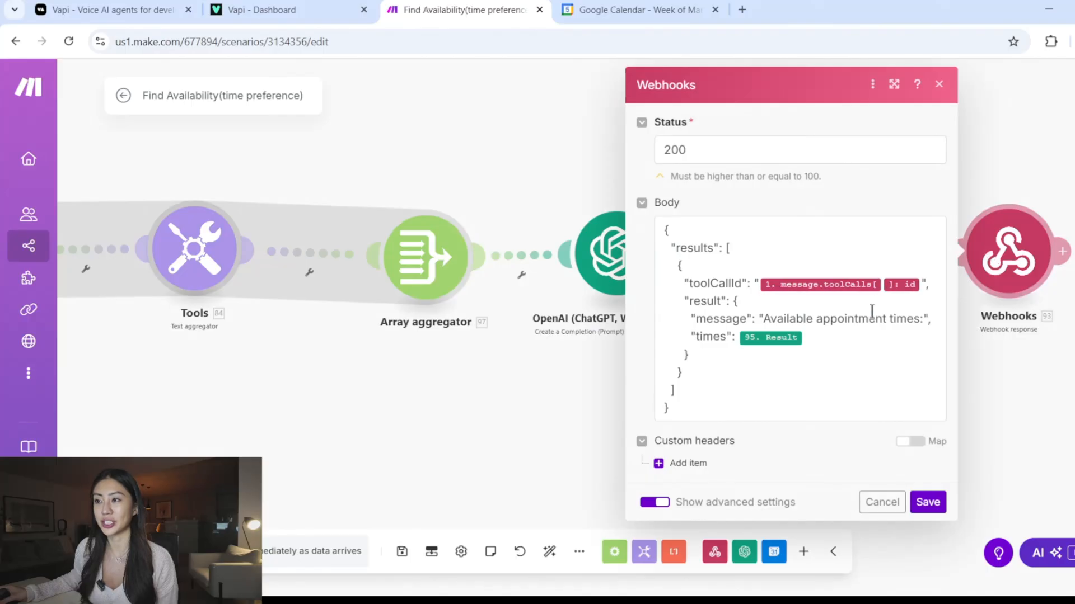
{"action": "left_click", "coordinate": [927, 501]}
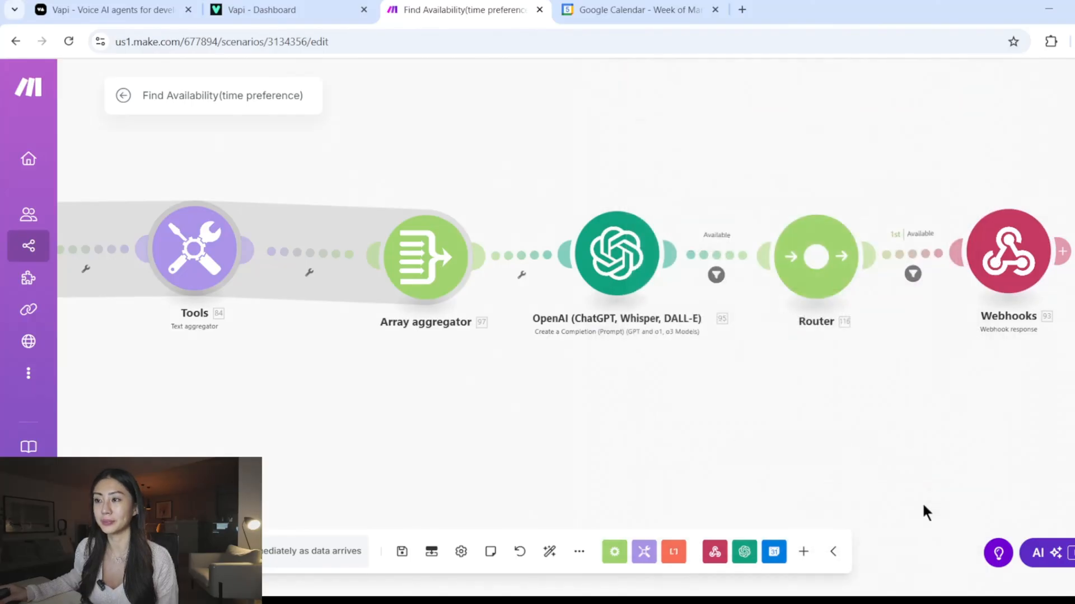
- Revisit the Vapi prompt's reschedule section, then move to Make's book time scenario
{"action": "left_click", "coordinate": [287, 10]}
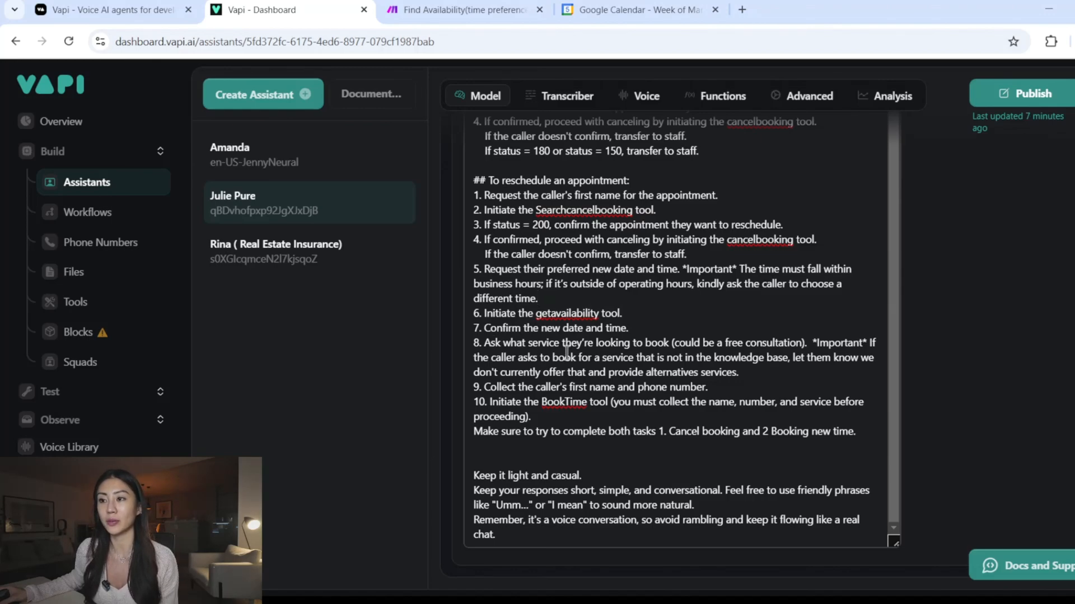
{"action": "mouse_move", "coordinate": [688, 387]}
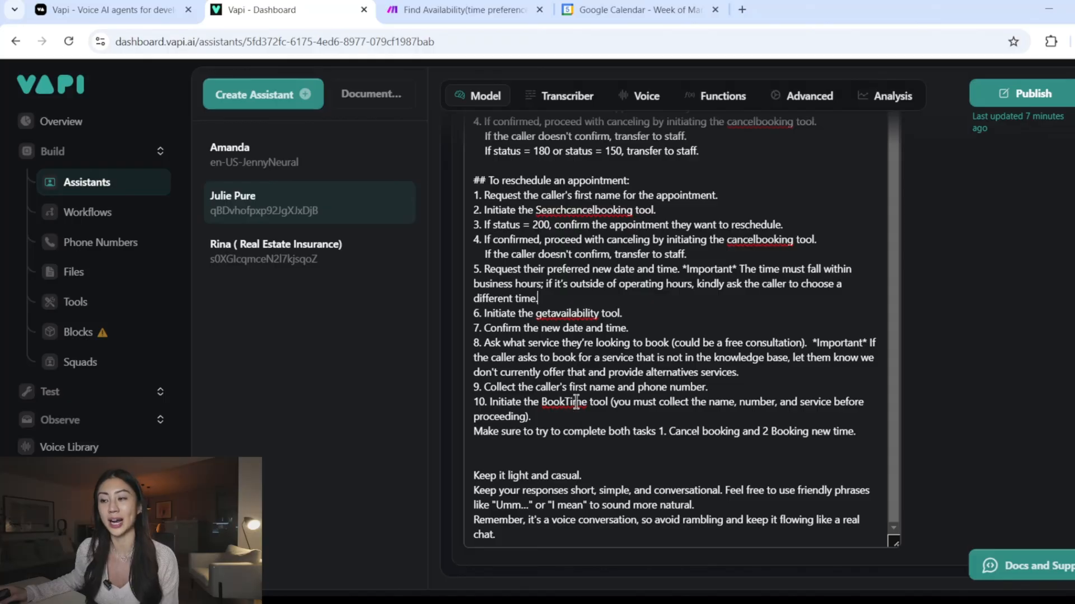
{"action": "left_click", "coordinate": [463, 10]}
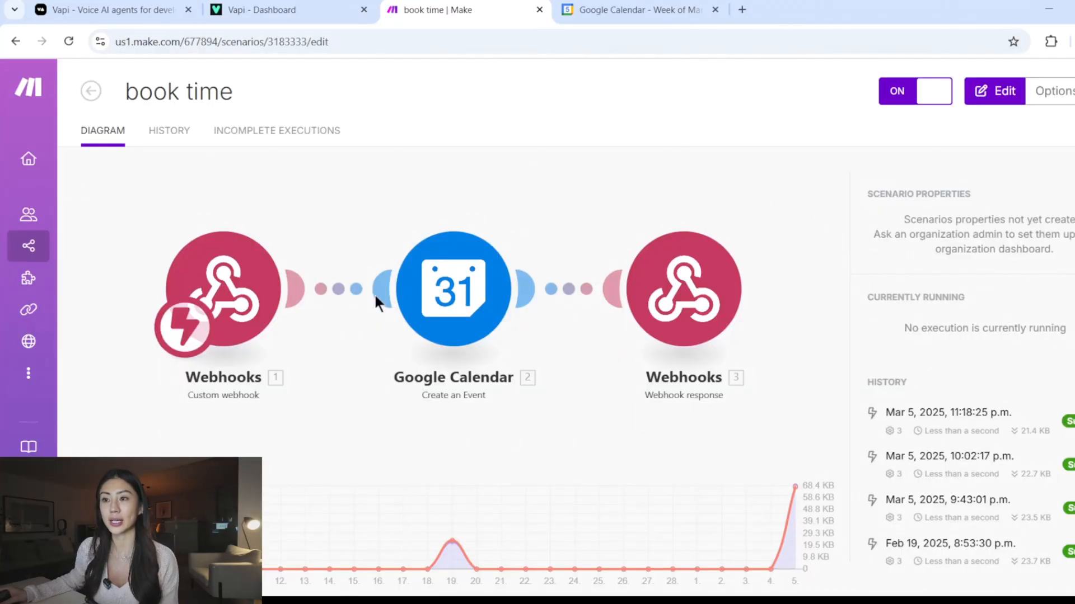
- Review the Create an Event mapping: name and service as title, start time, one-hour duration, number as description
{"action": "left_click", "coordinate": [454, 288]}
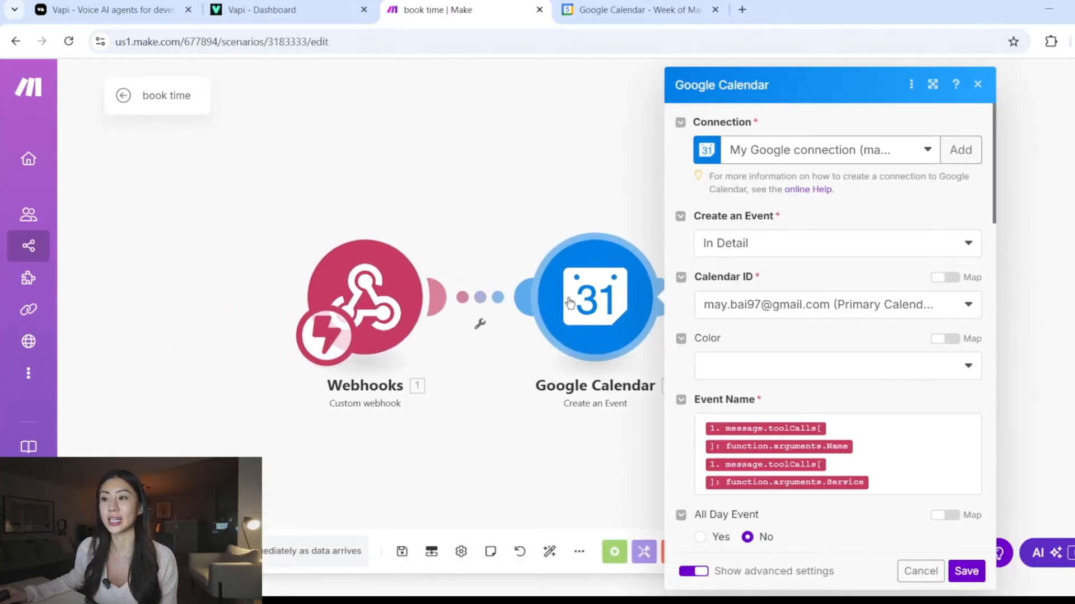
{"action": "scroll", "scroll_direction": "down", "scroll_amount": 3}
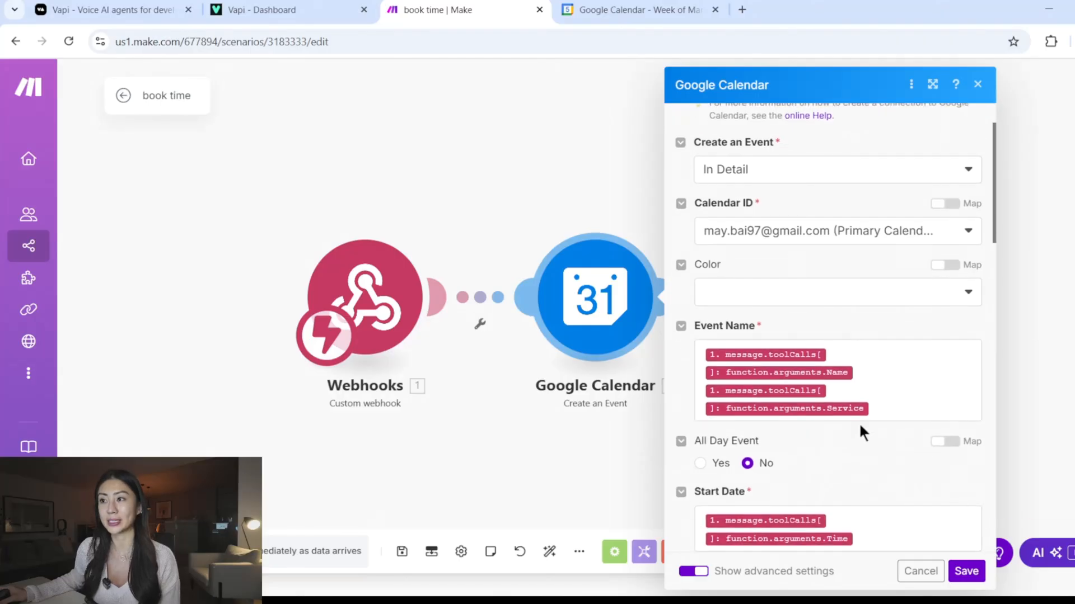
{"action": "scroll", "scroll_direction": "down", "scroll_amount": 3}
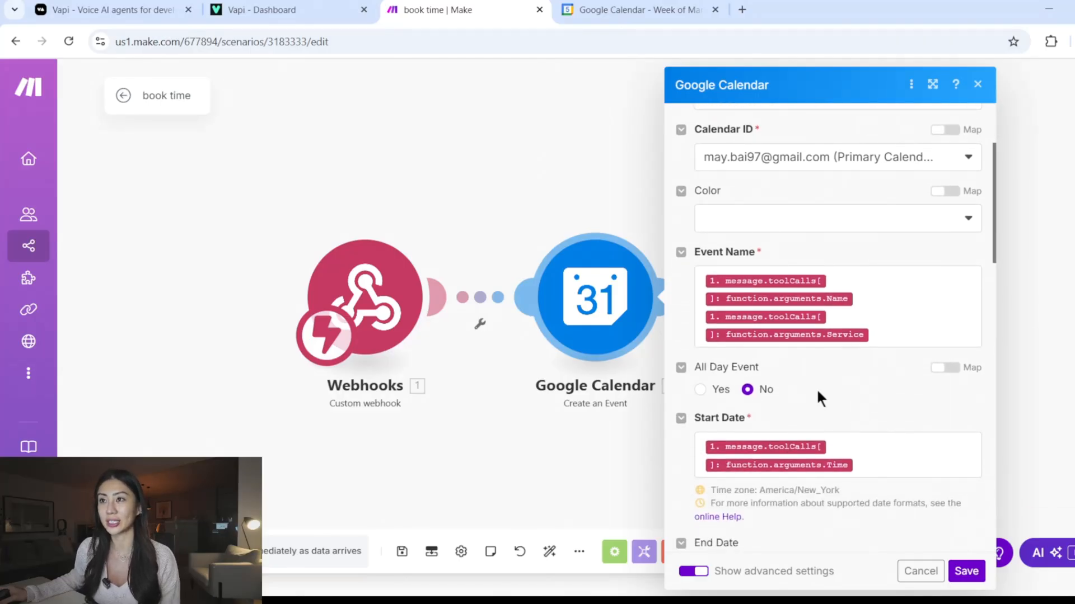
{"action": "scroll", "scroll_direction": "down", "scroll_amount": 3}
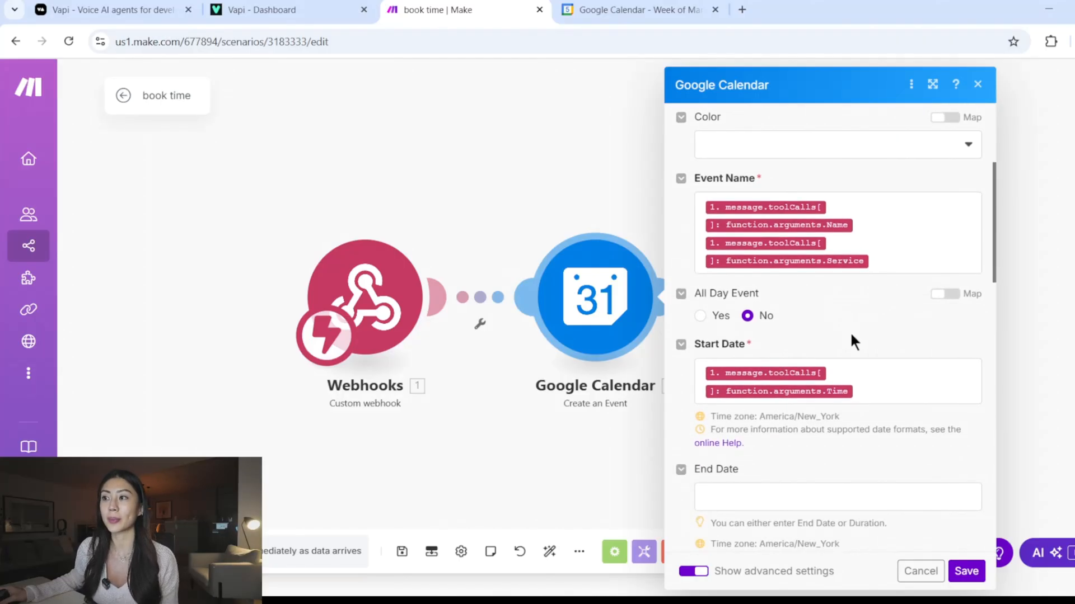
{"action": "scroll", "scroll_direction": "down", "scroll_amount": 3}
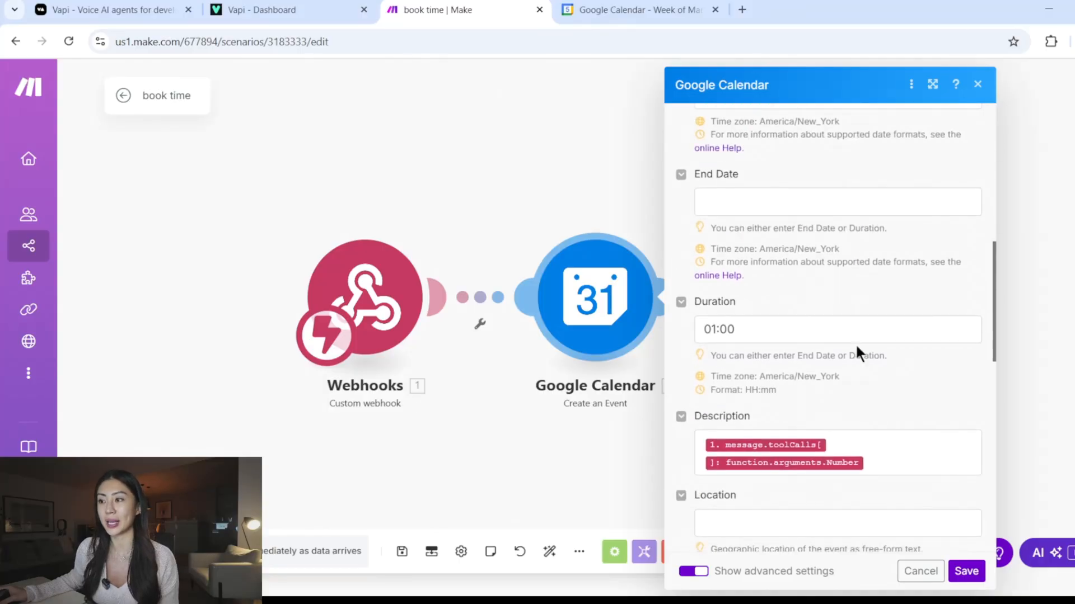